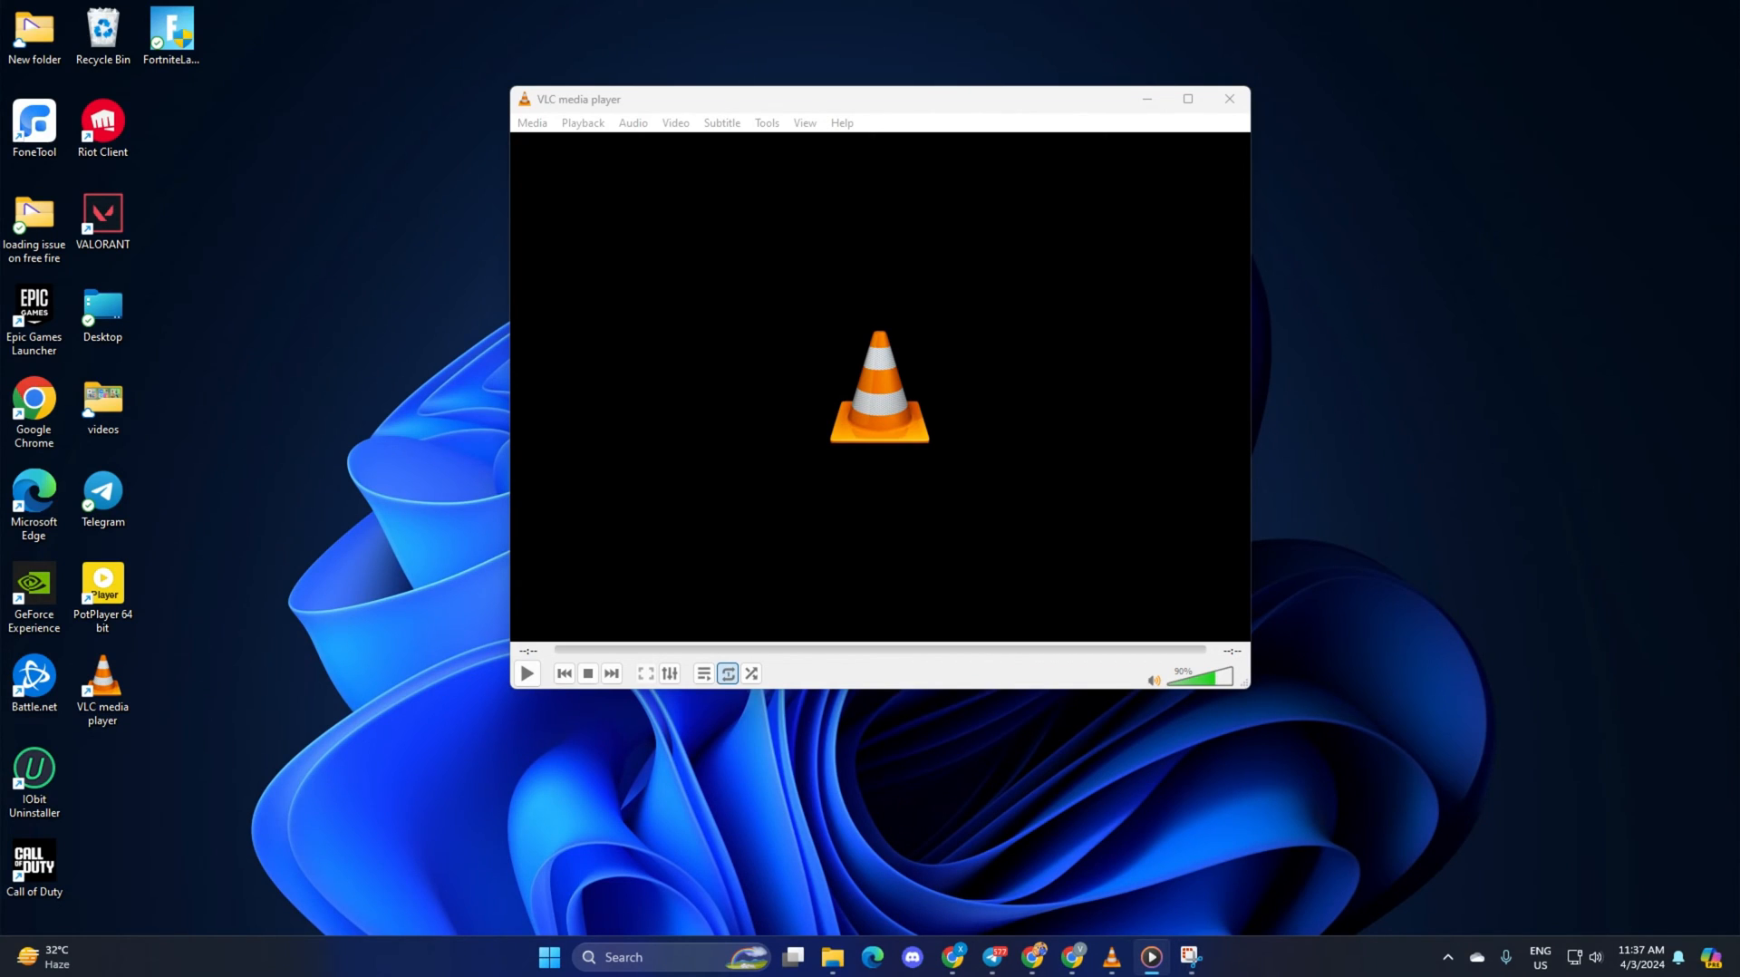
pyautogui.moveTo(552, 510)
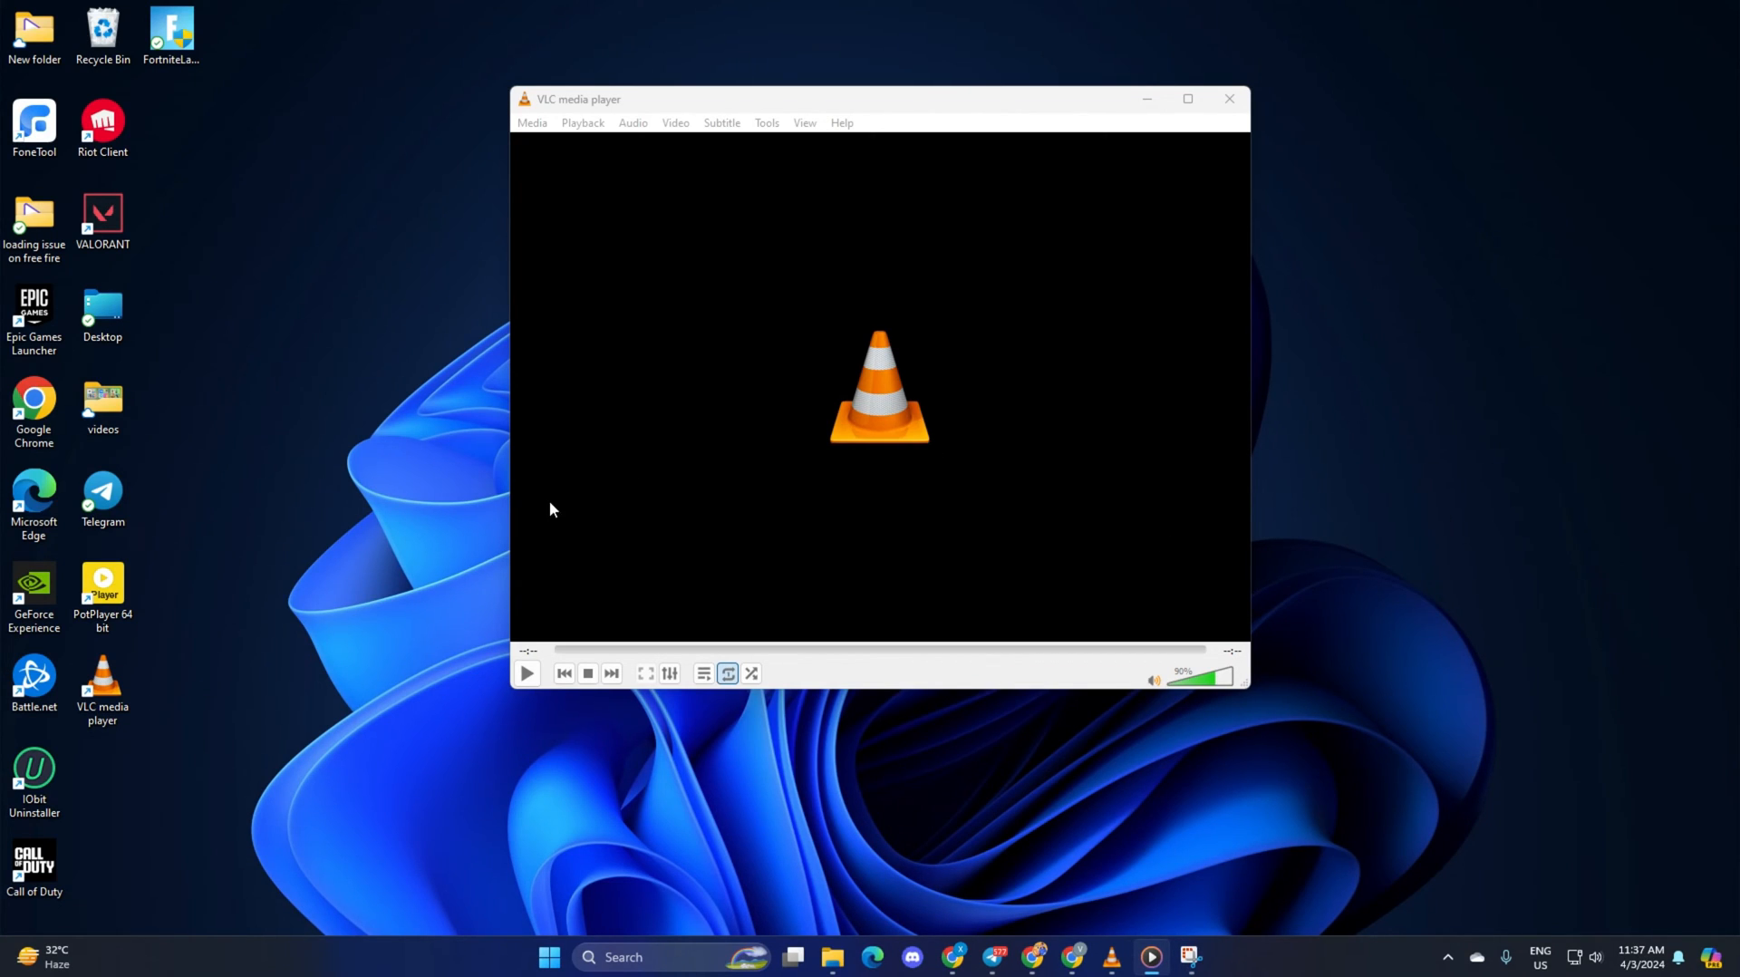
pyautogui.moveTo(1027, 209)
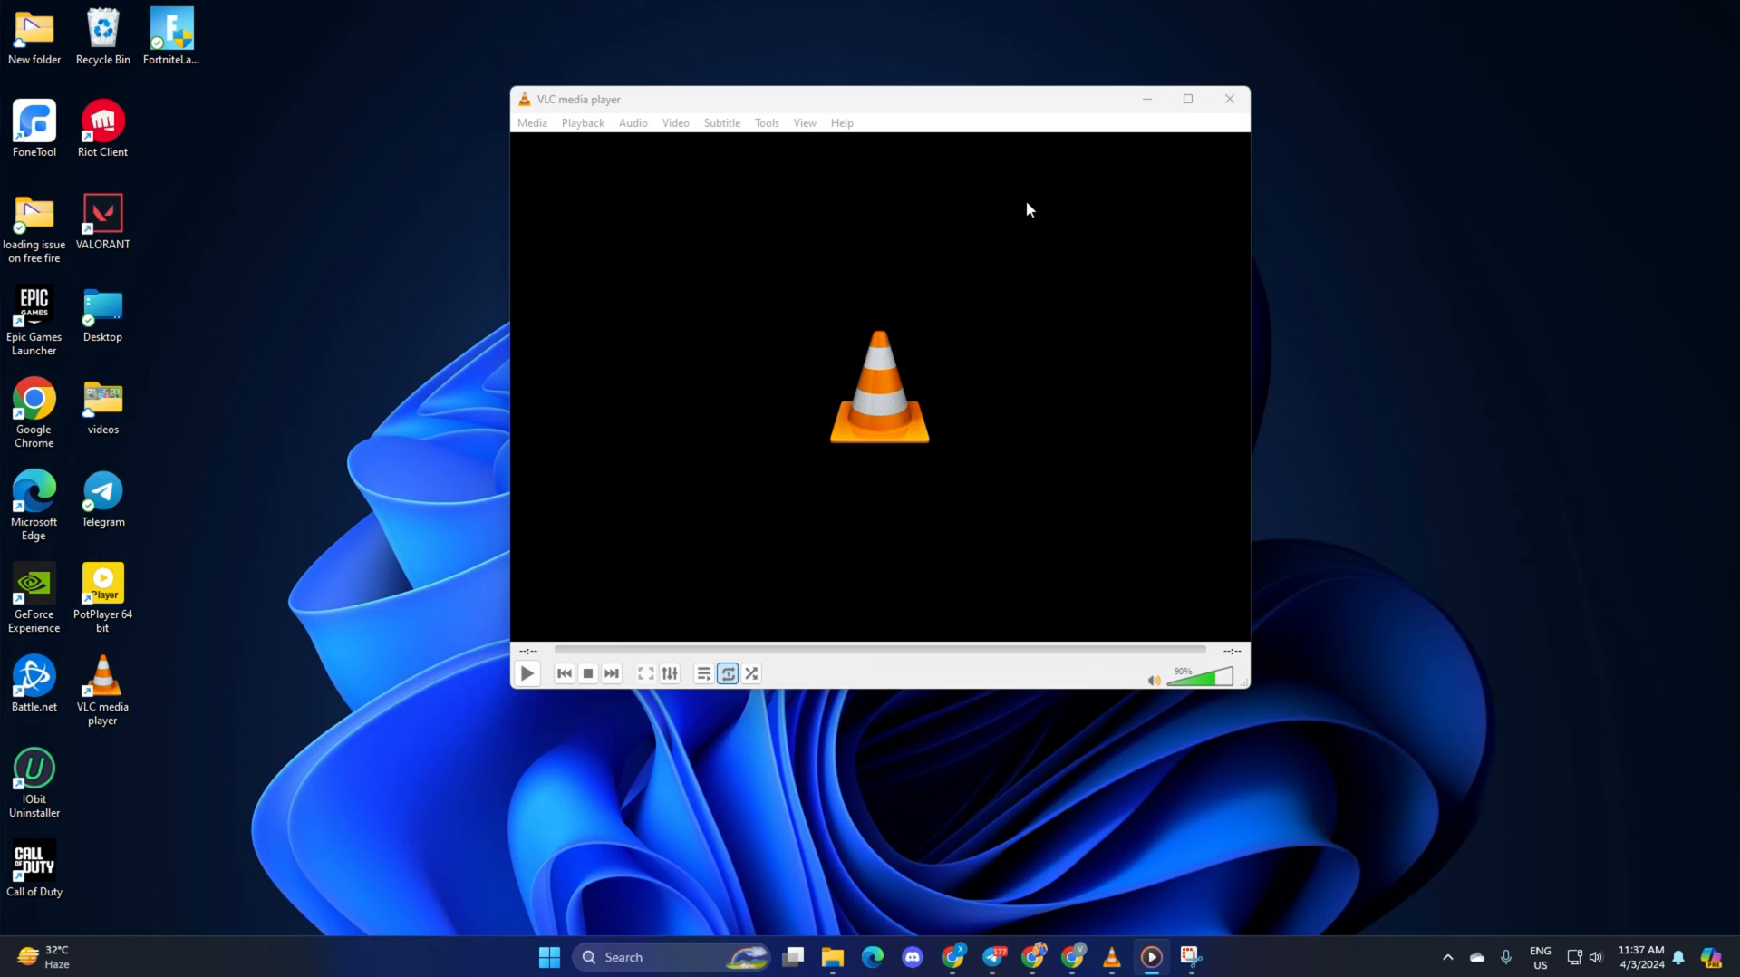
pyautogui.moveTo(1190, 119)
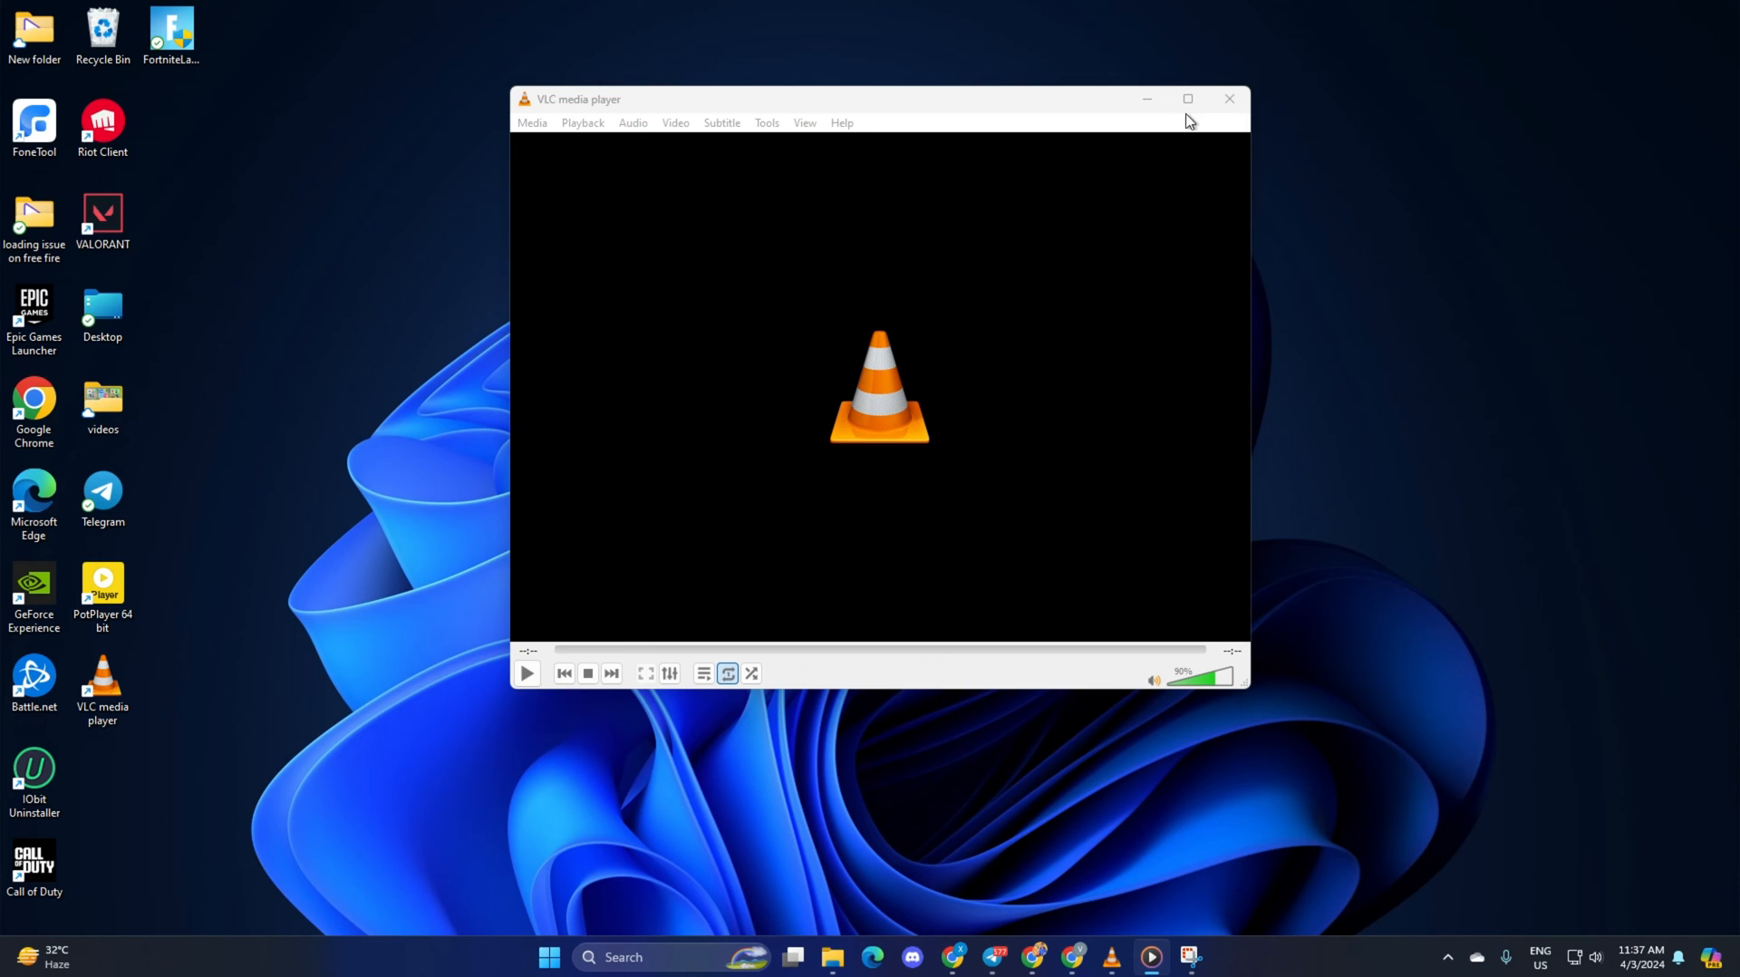
# Close and relaunch VLC, then choose Media > Open Folder
pyautogui.click(1229, 99)
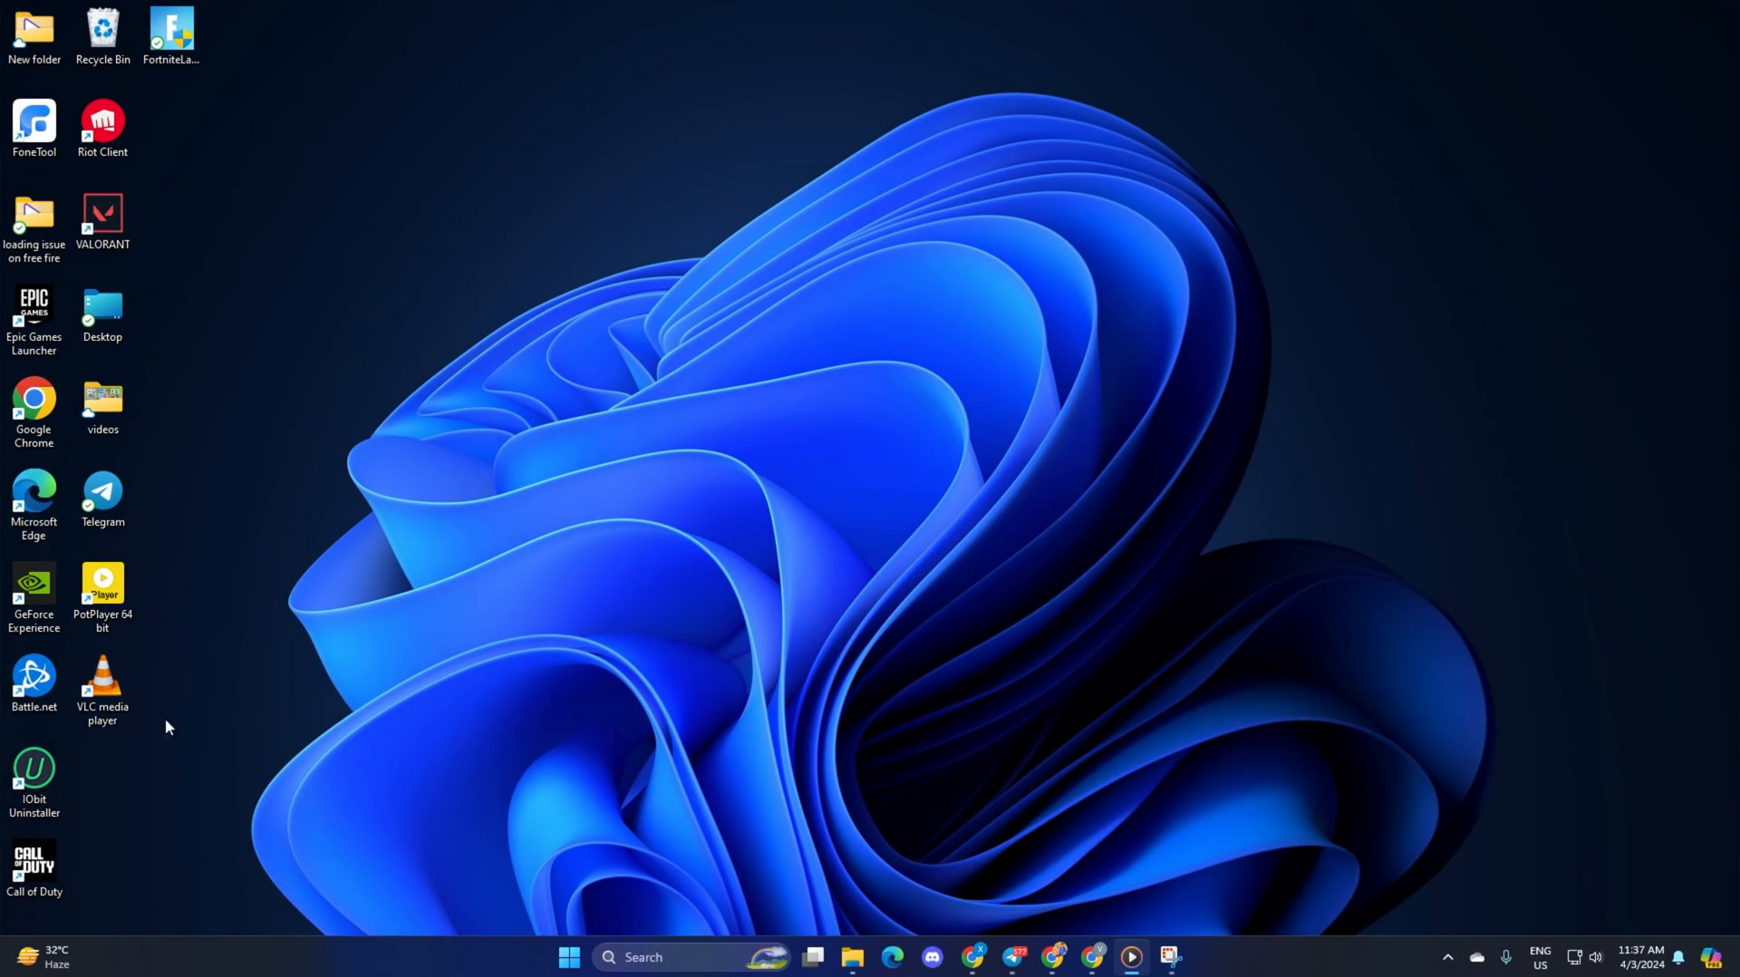
pyautogui.doubleClick(102, 683)
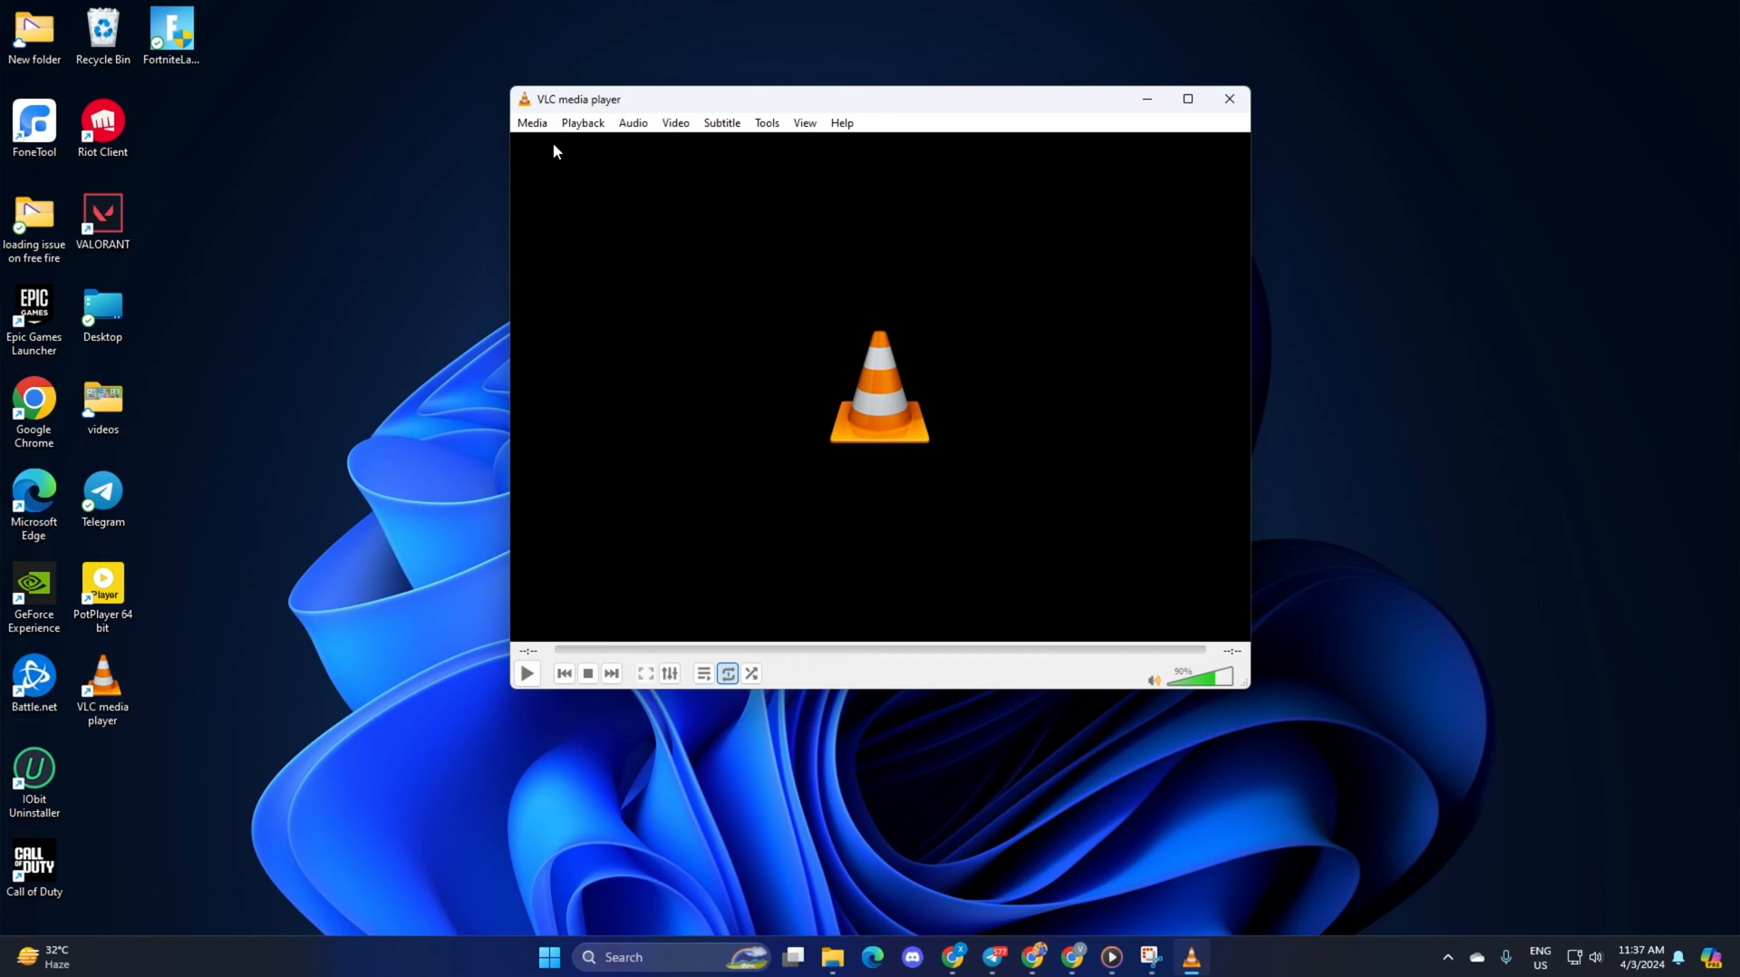
pyautogui.click(532, 124)
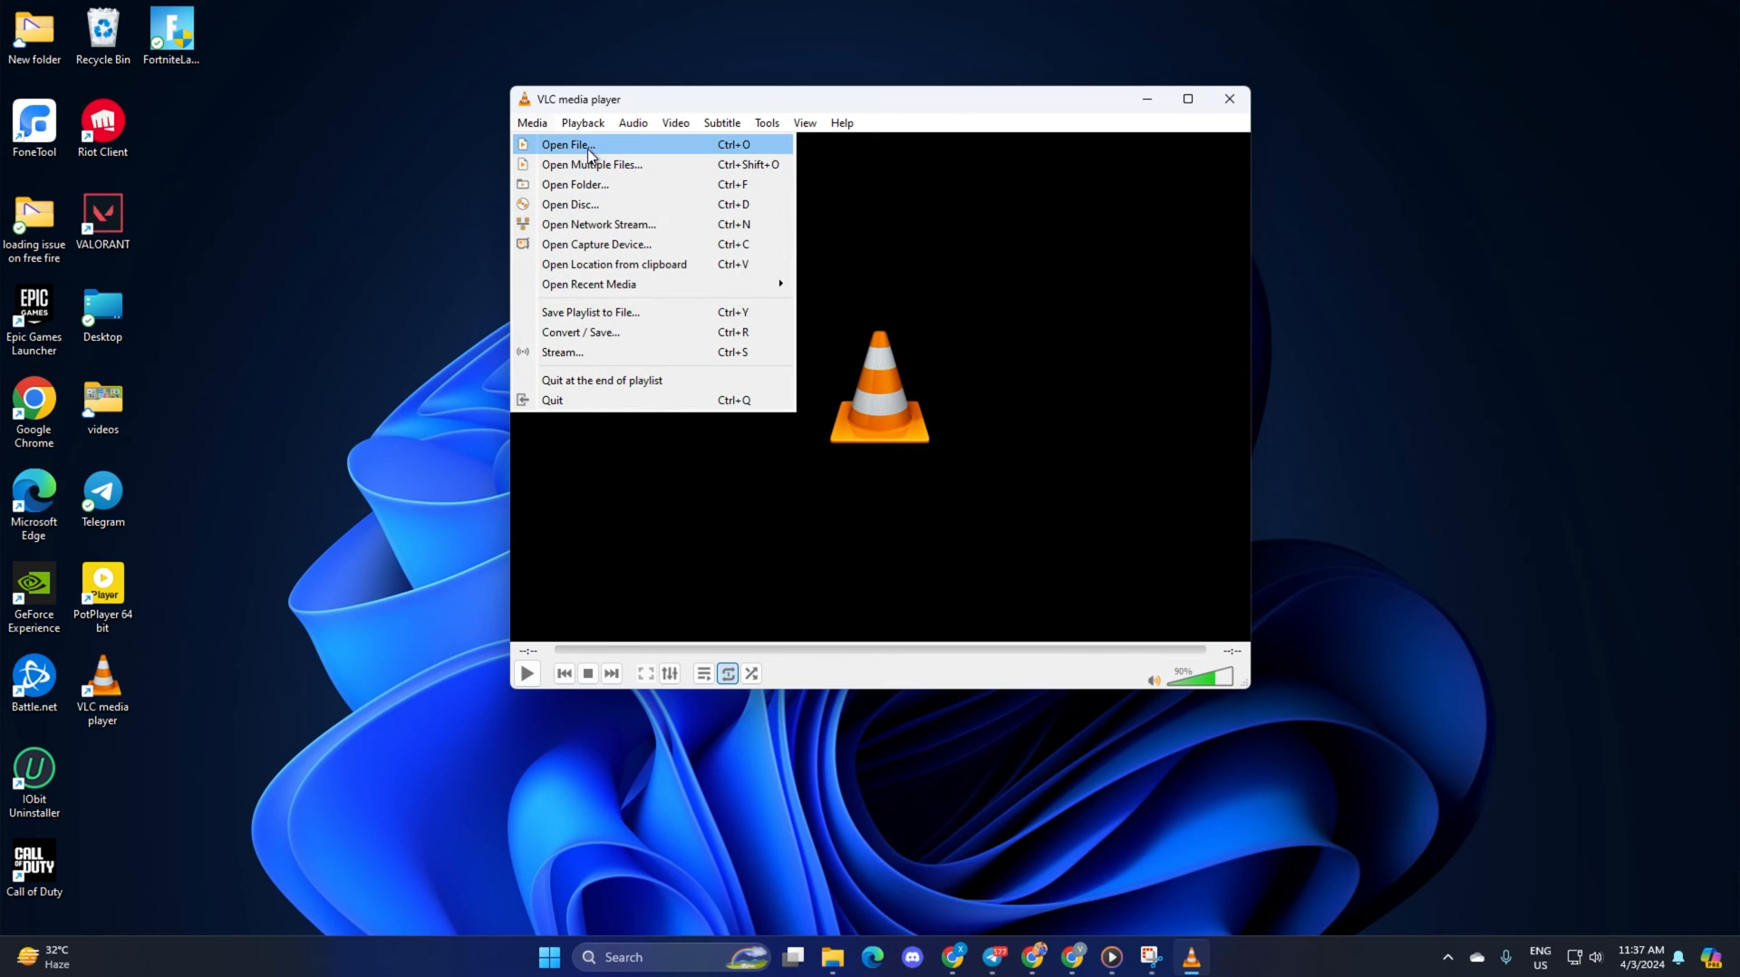
pyautogui.moveTo(575, 184)
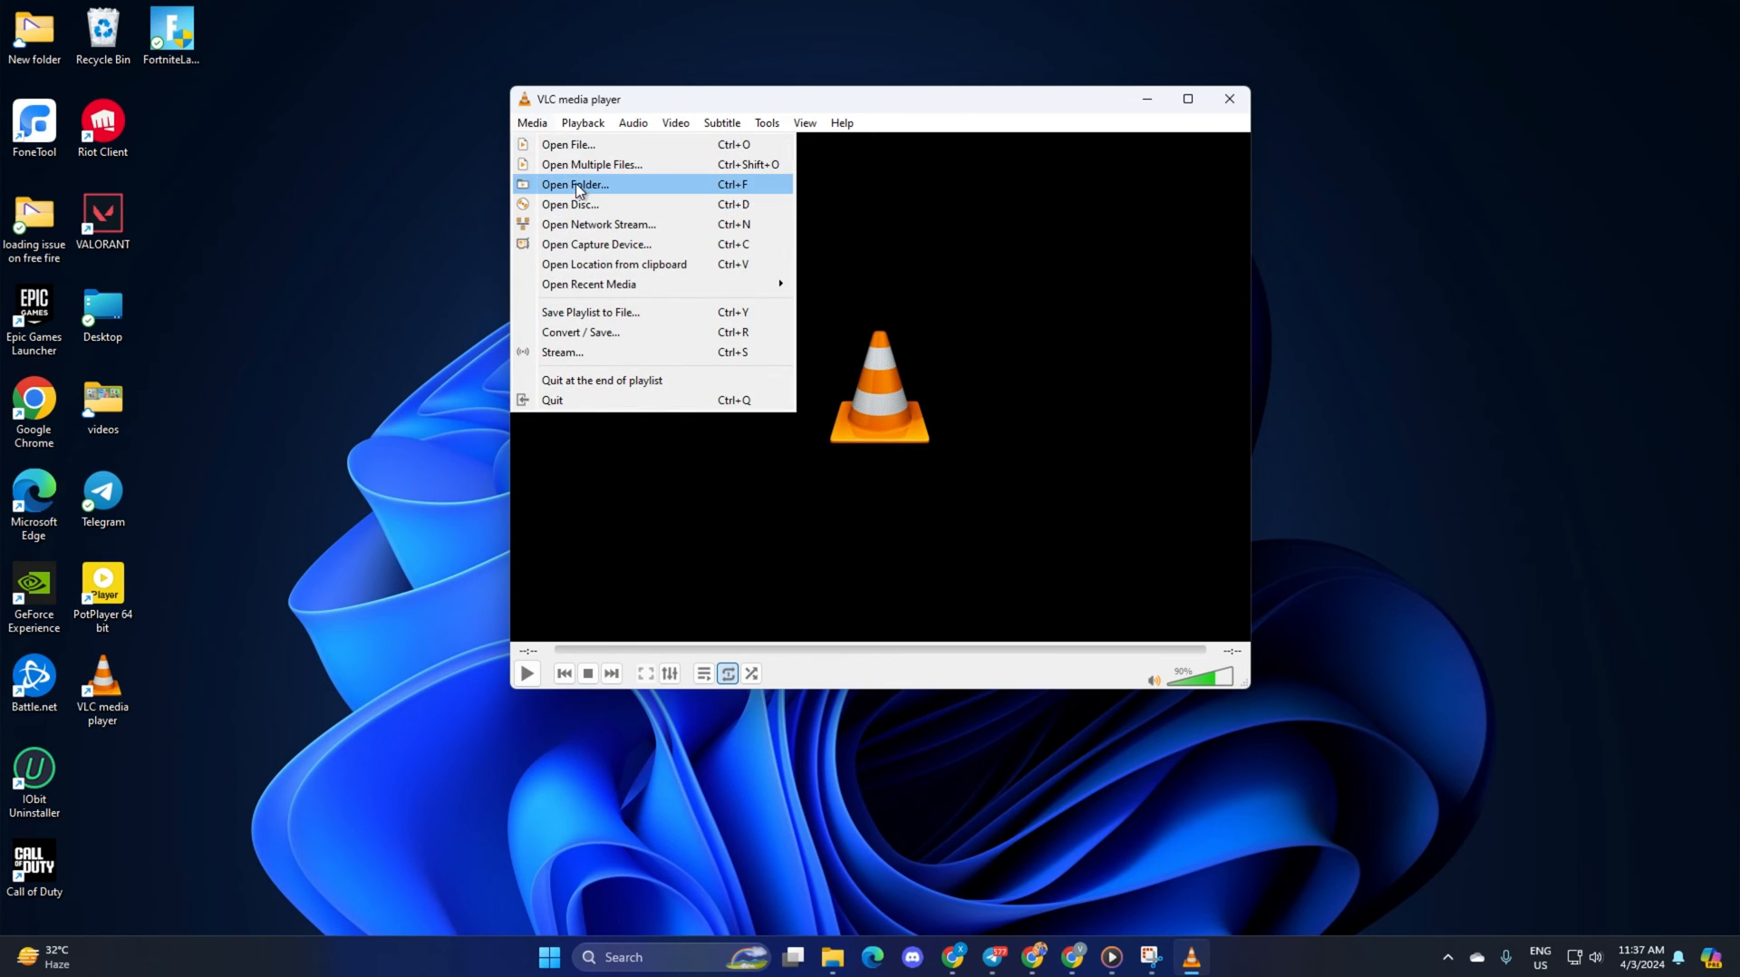
pyautogui.click(575, 184)
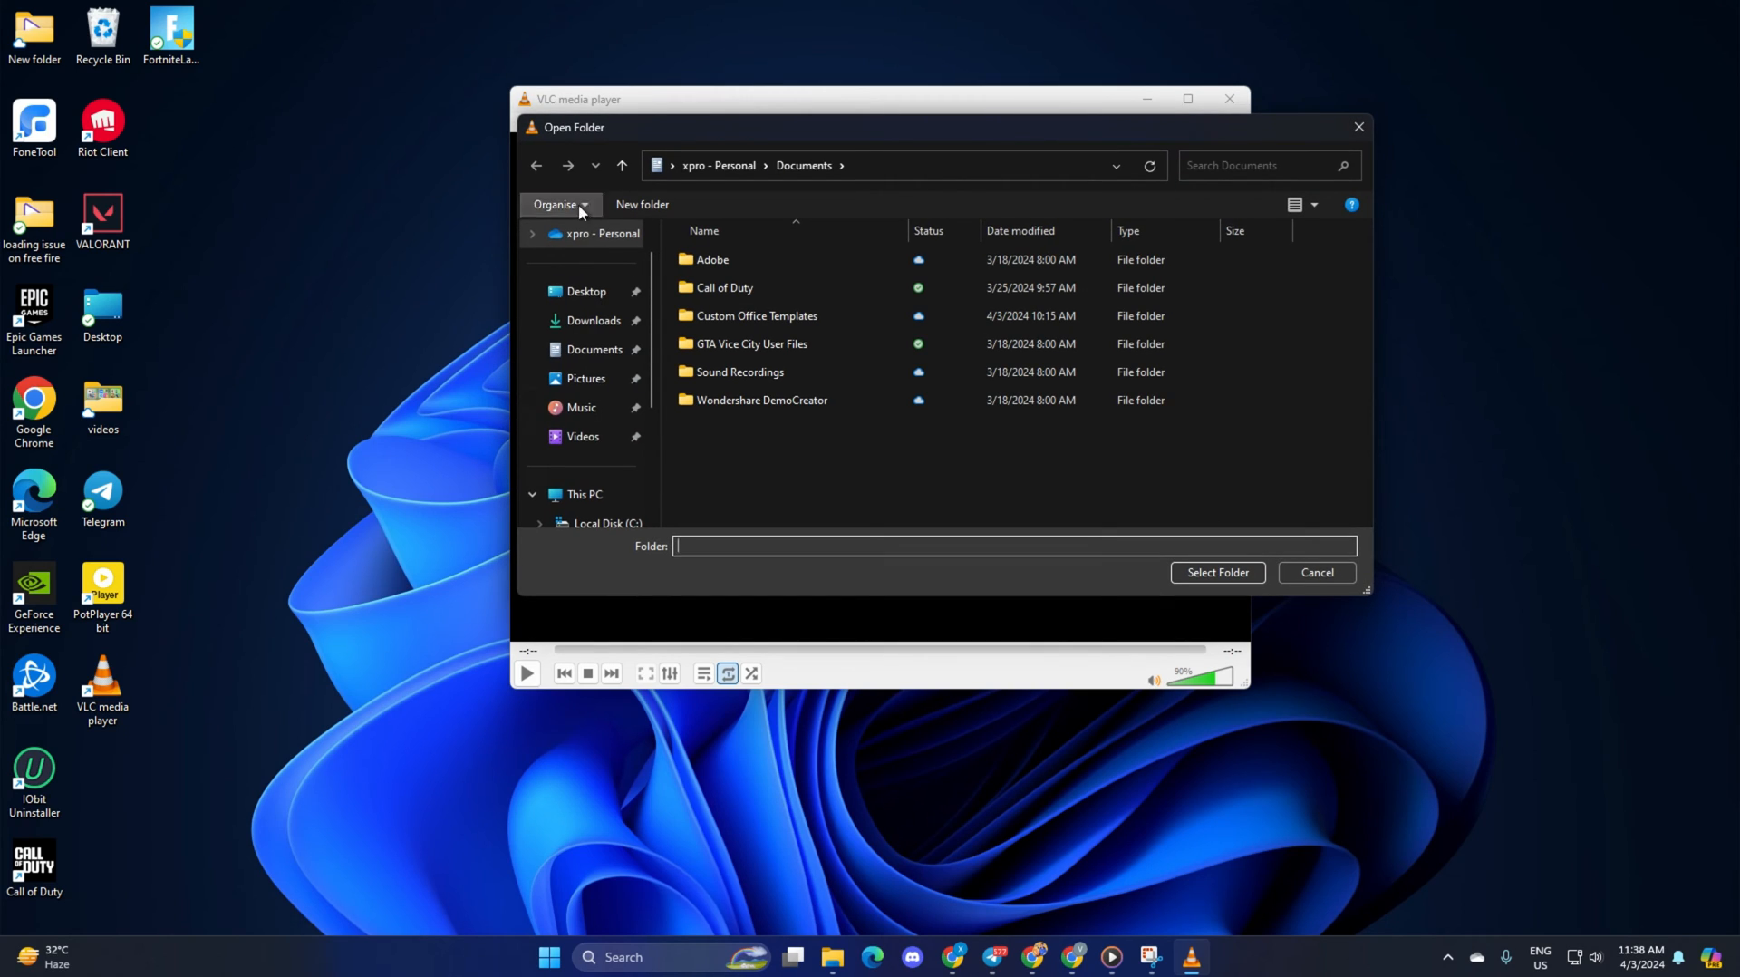
# Pick the videos folder on New Volume (H:) for playback
pyautogui.click(608, 436)
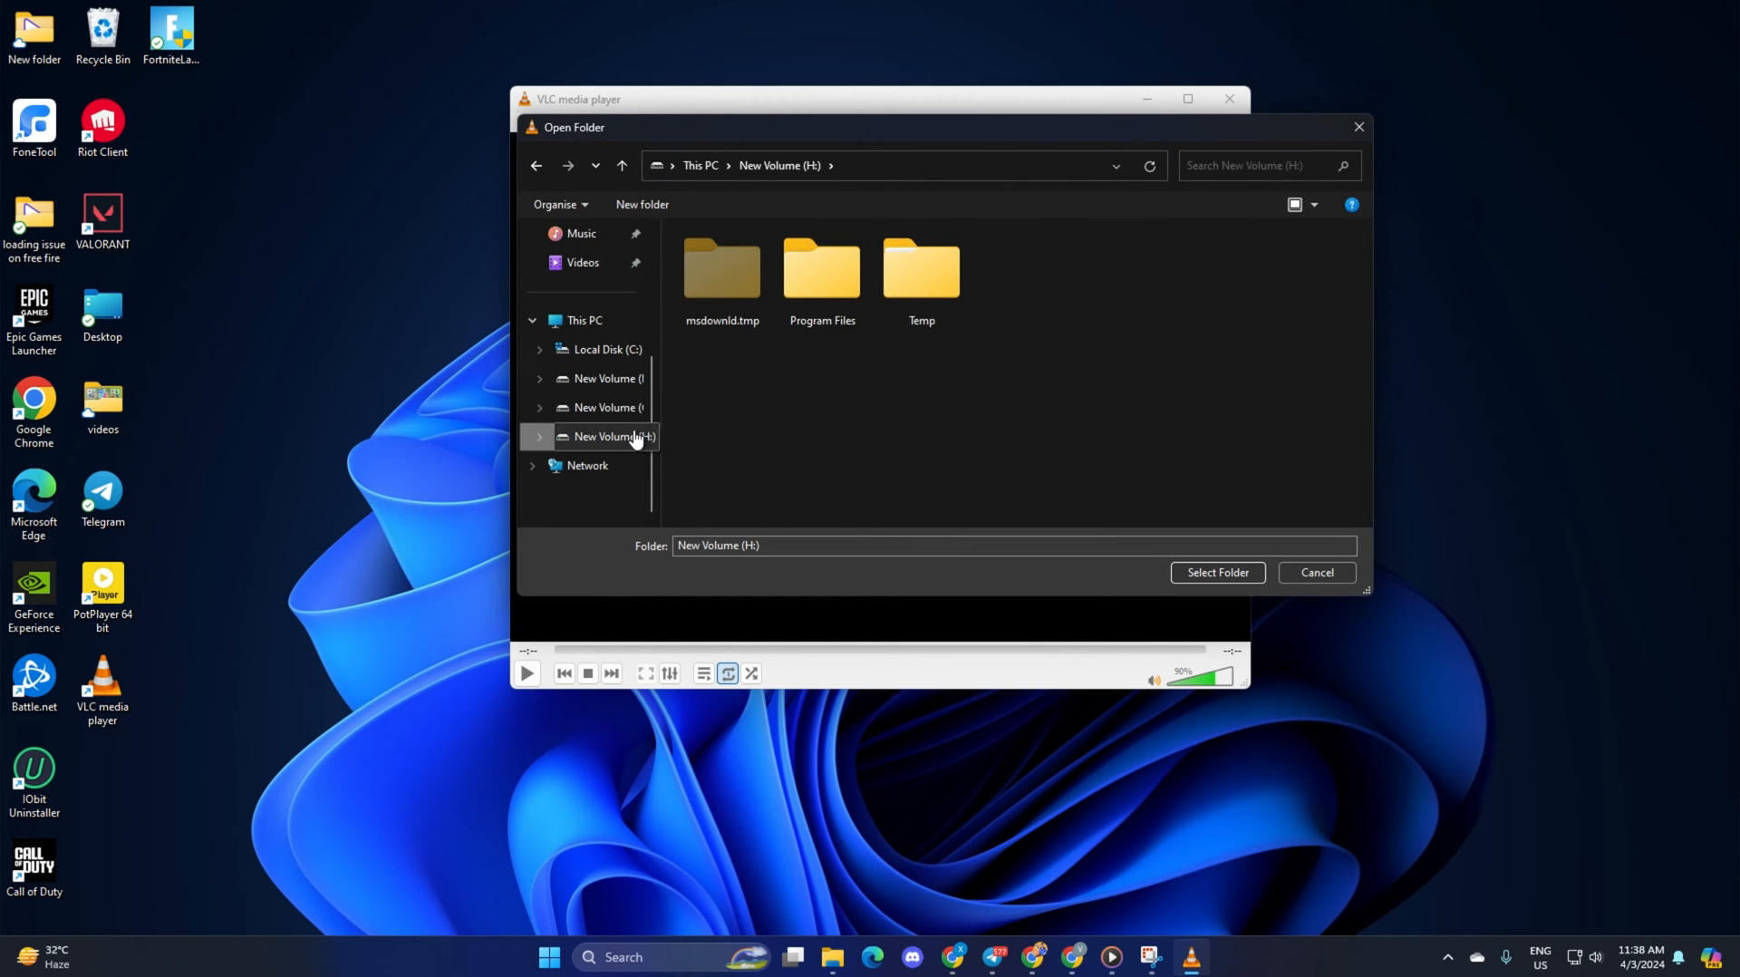
pyautogui.moveTo(616, 416)
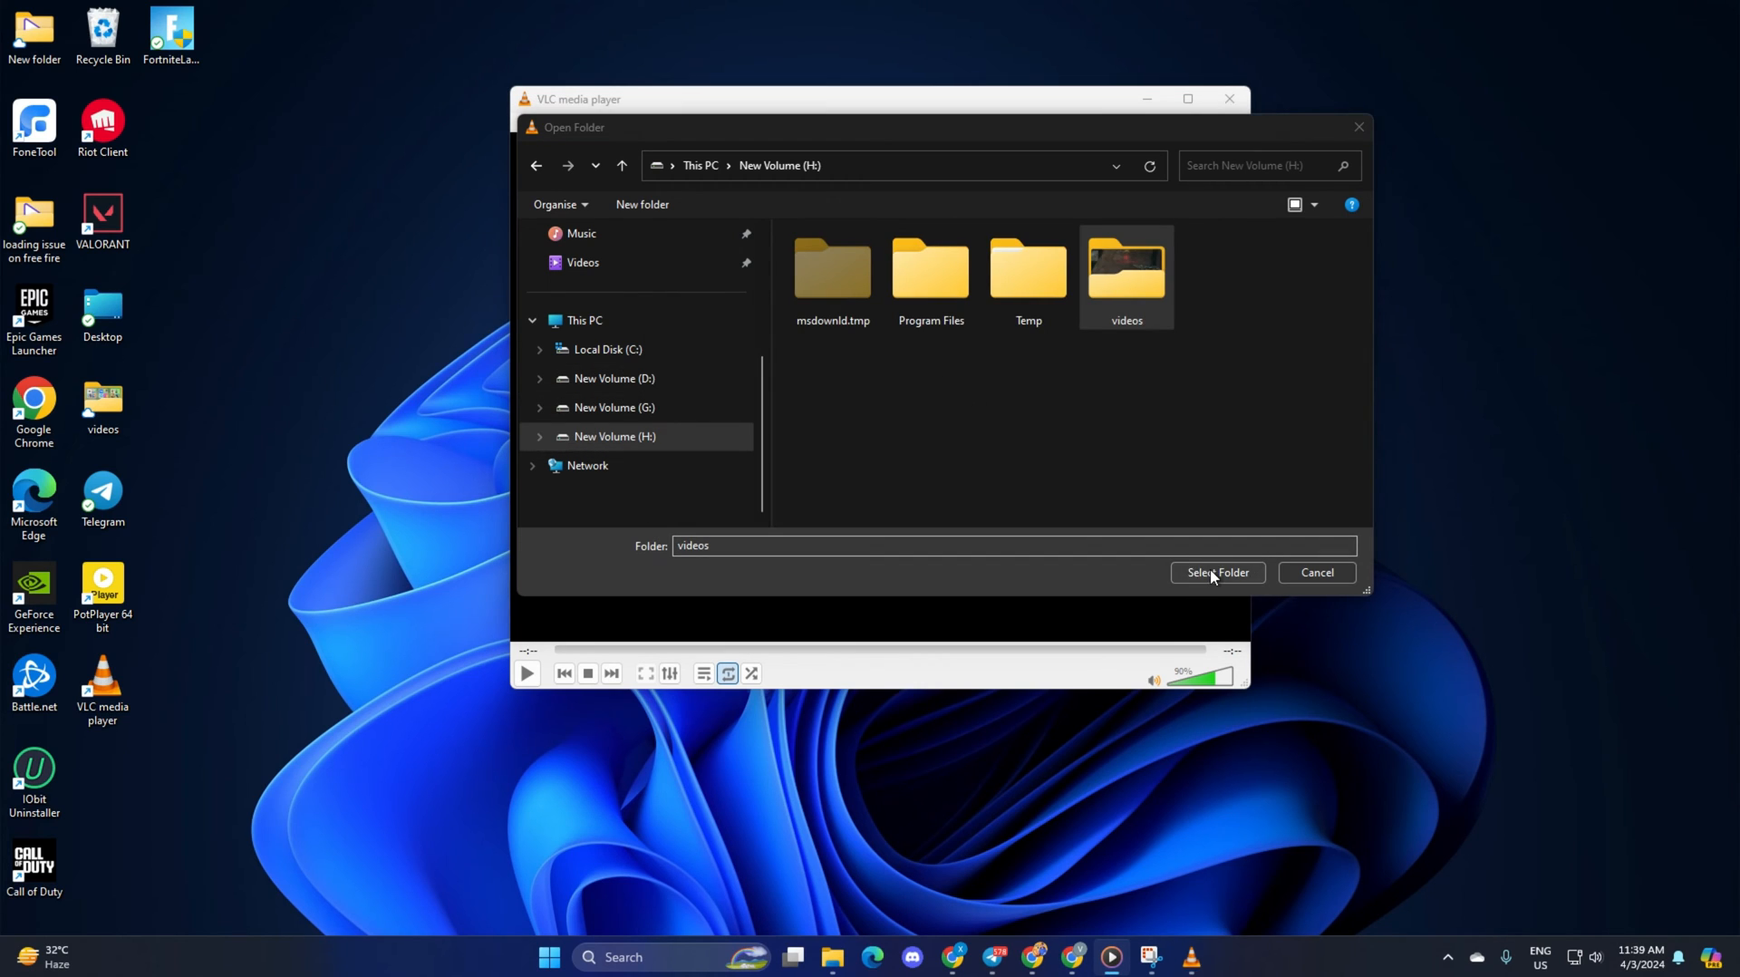
pyautogui.click(1216, 572)
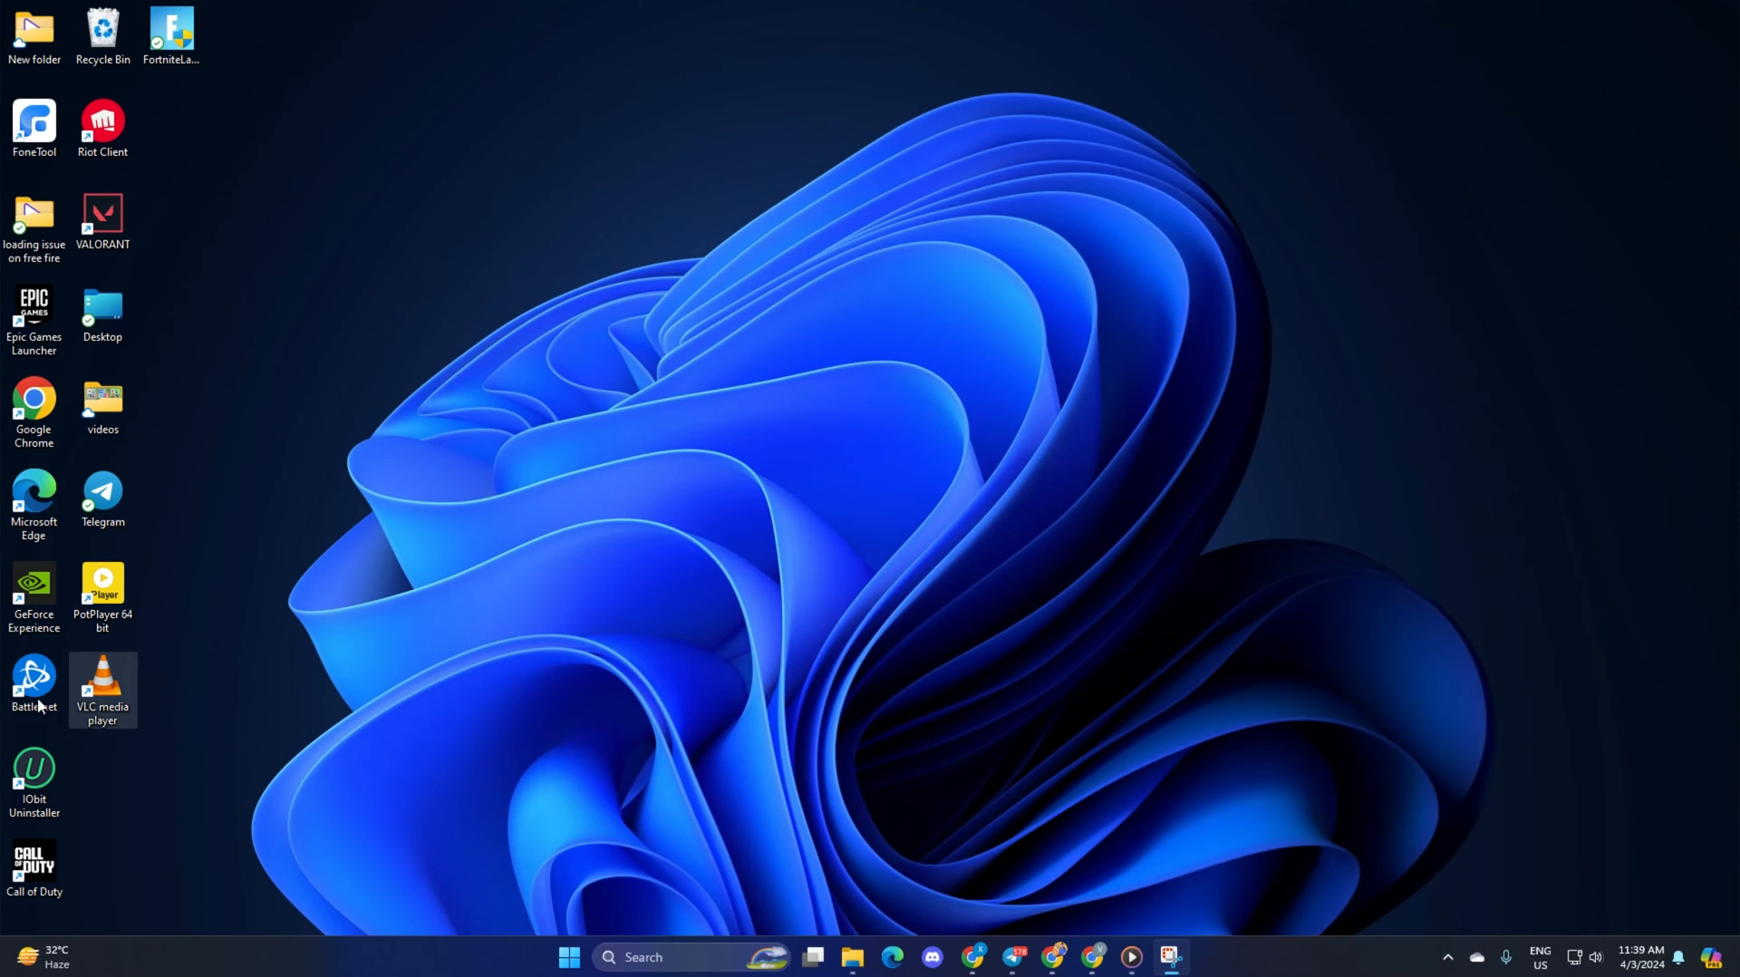
# Relaunch VLC from the desktop shortcut and open the Media menu
pyautogui.click(102, 682)
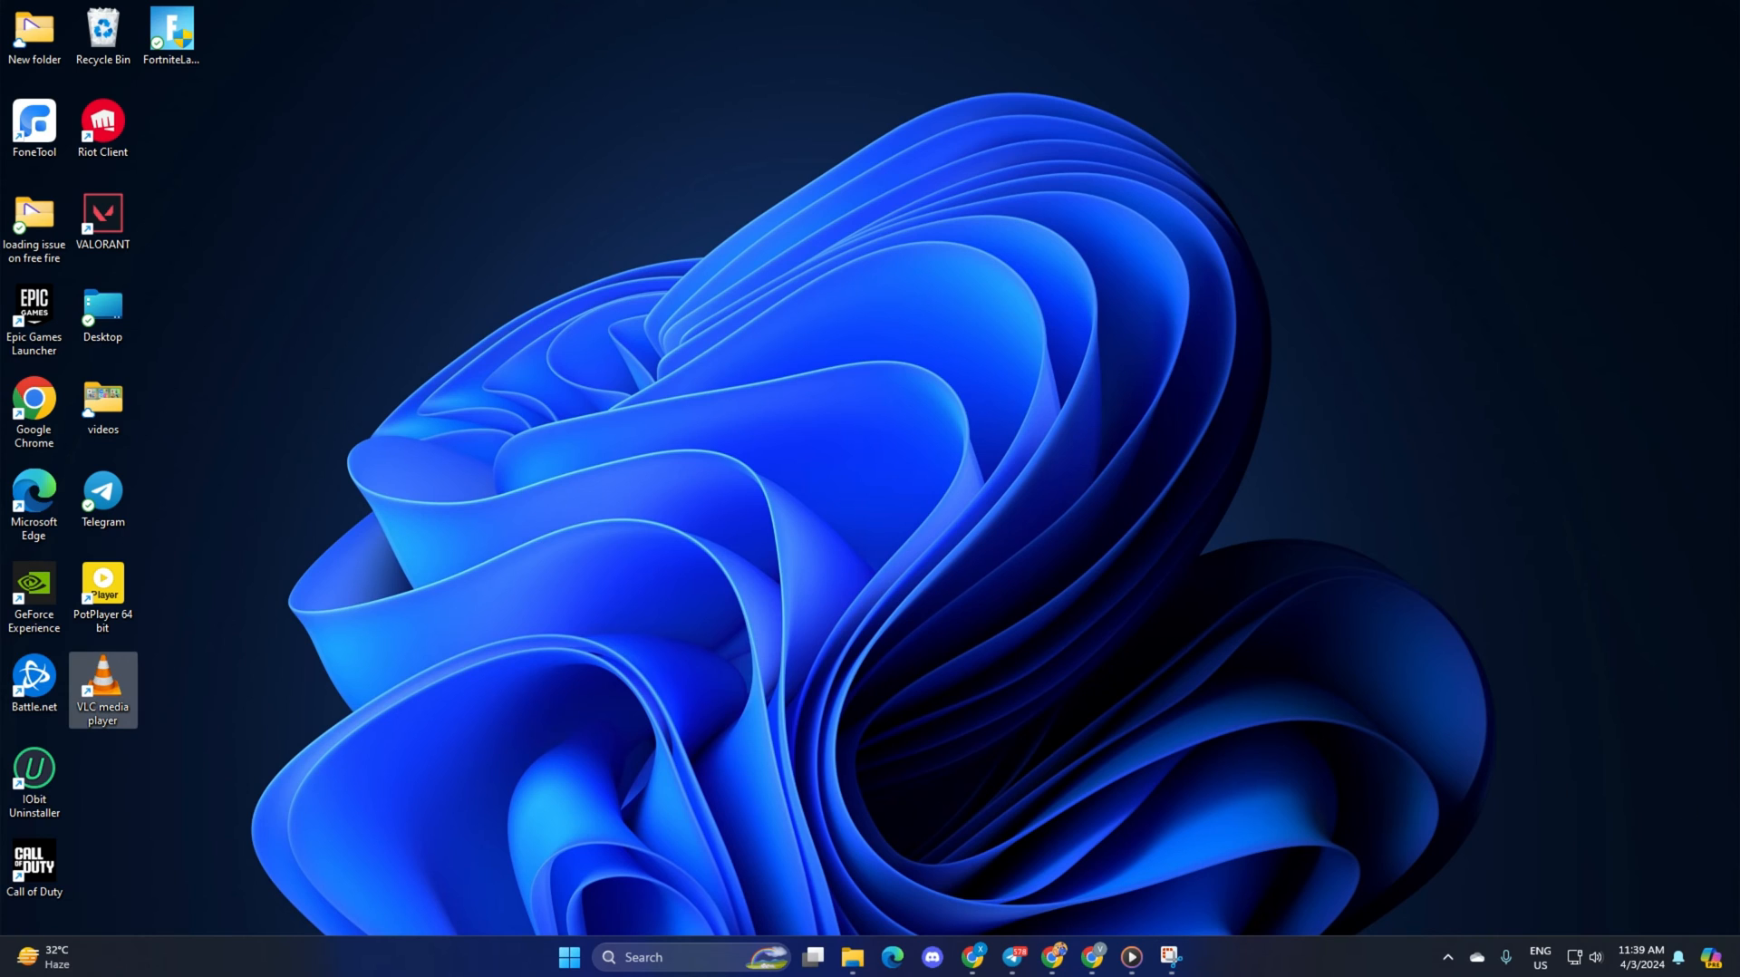
pyautogui.doubleClick(103, 689)
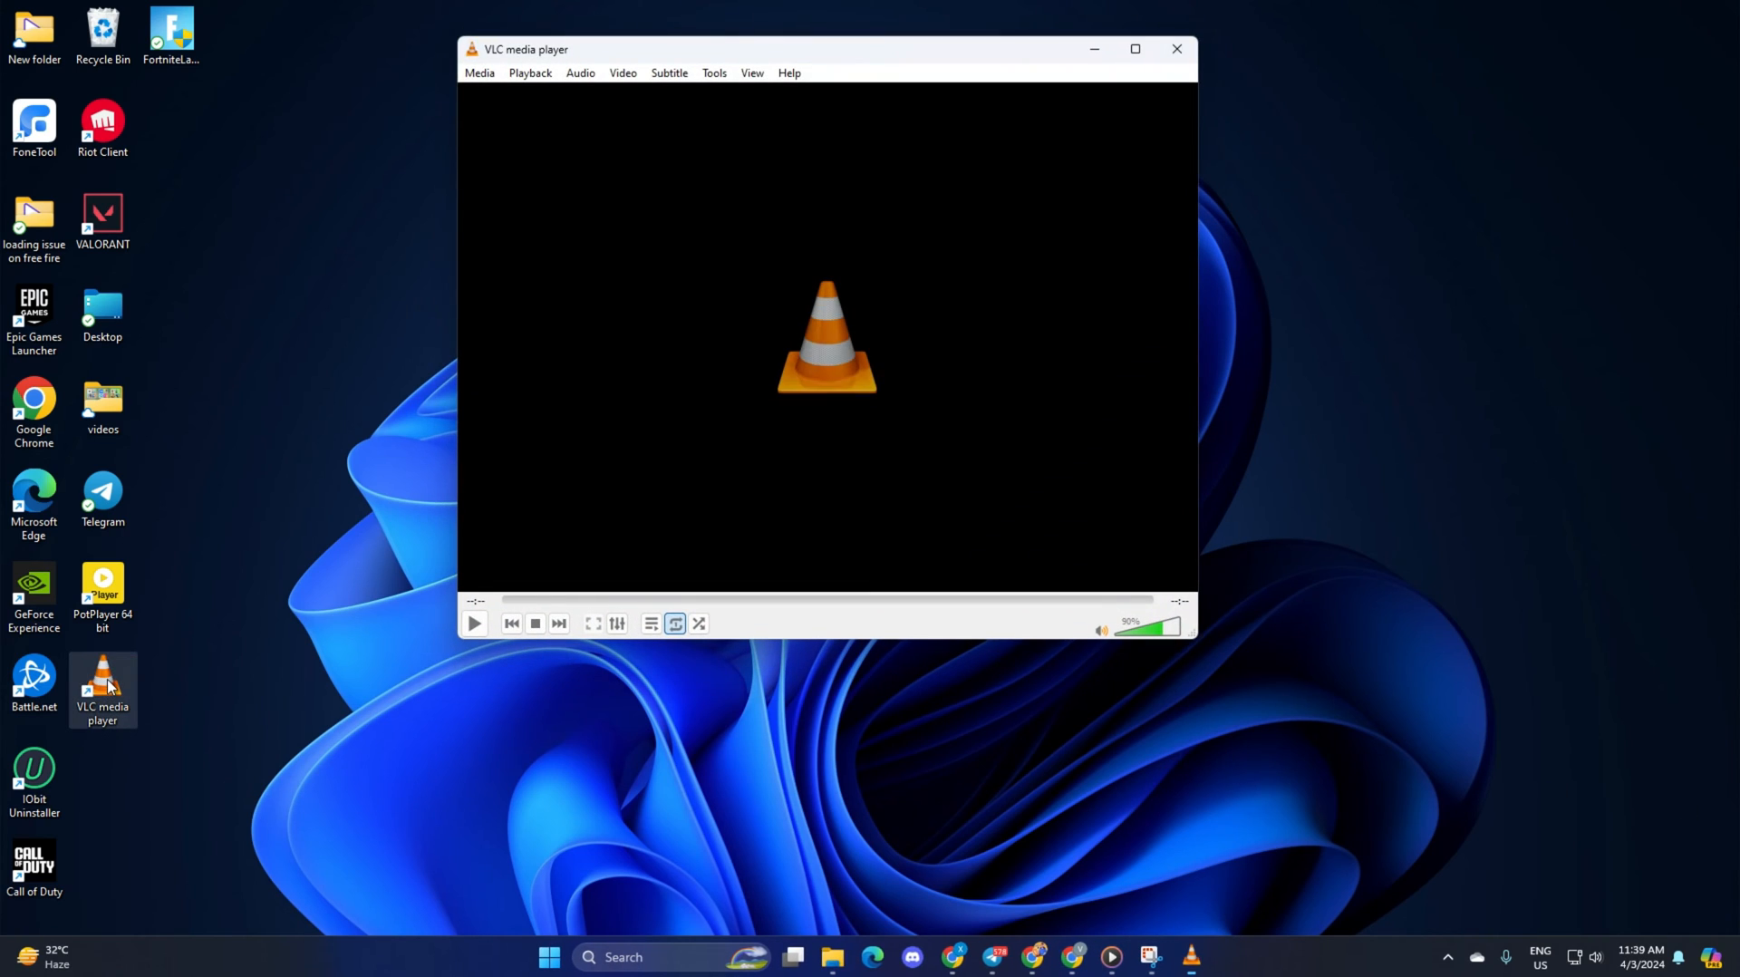
pyautogui.click(510, 204)
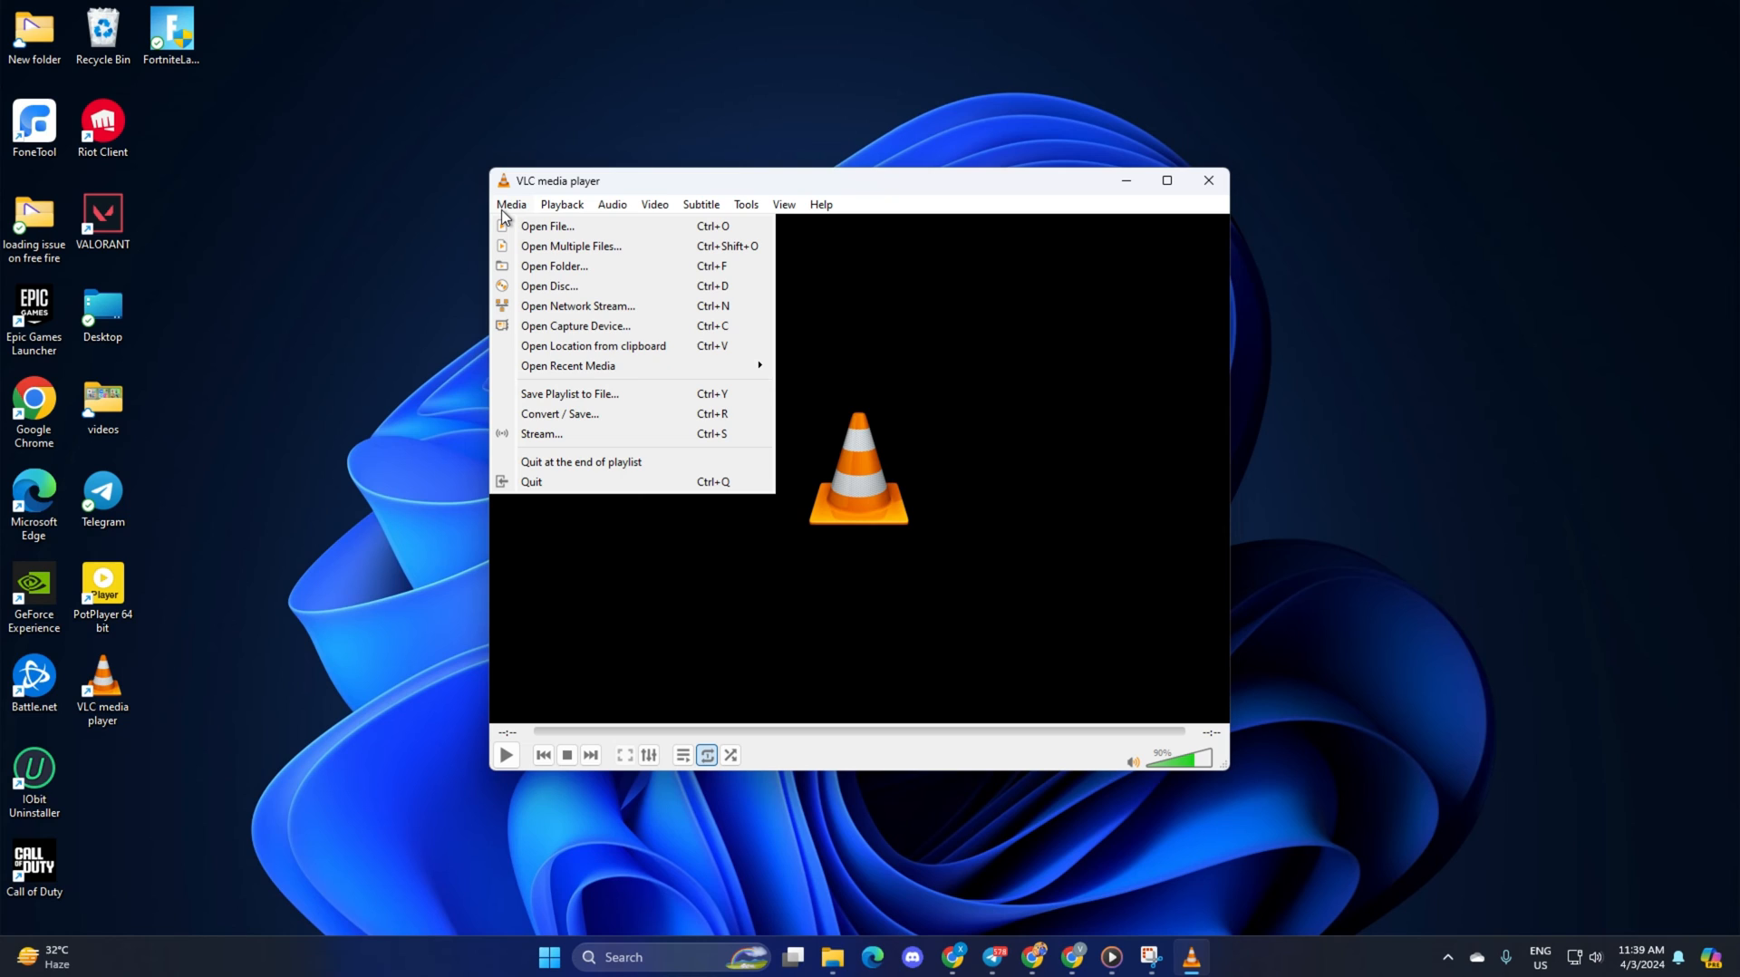
pyautogui.moveTo(565, 266)
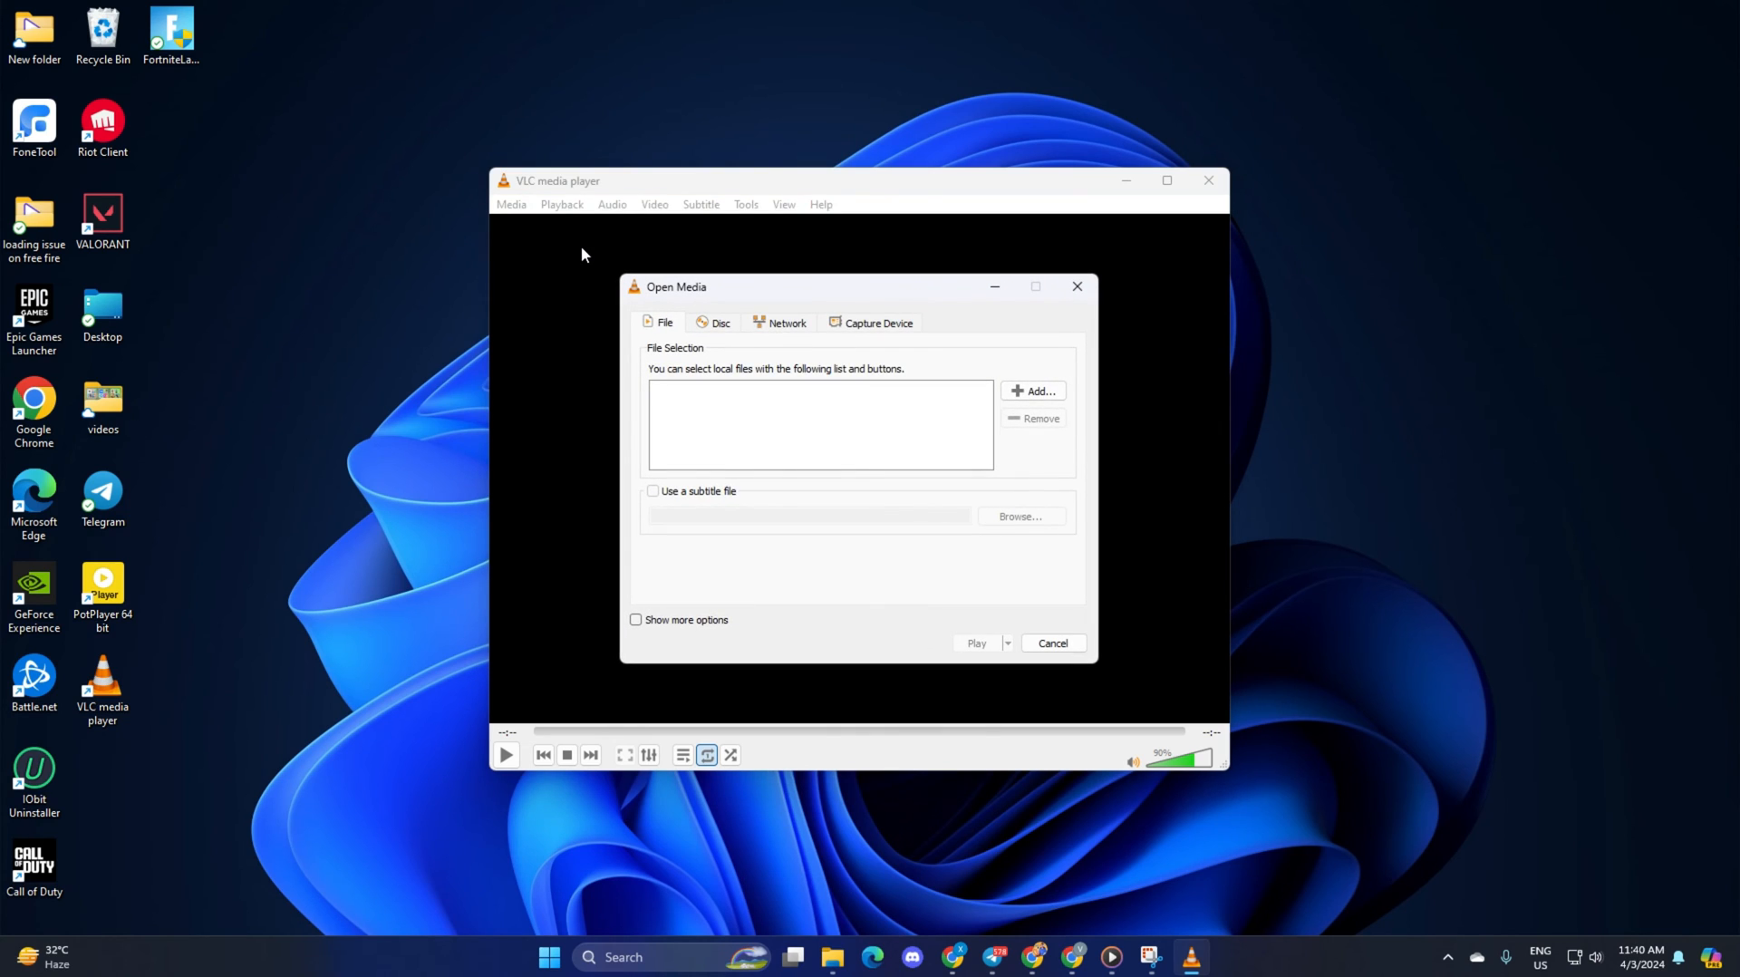
pyautogui.moveTo(1030, 411)
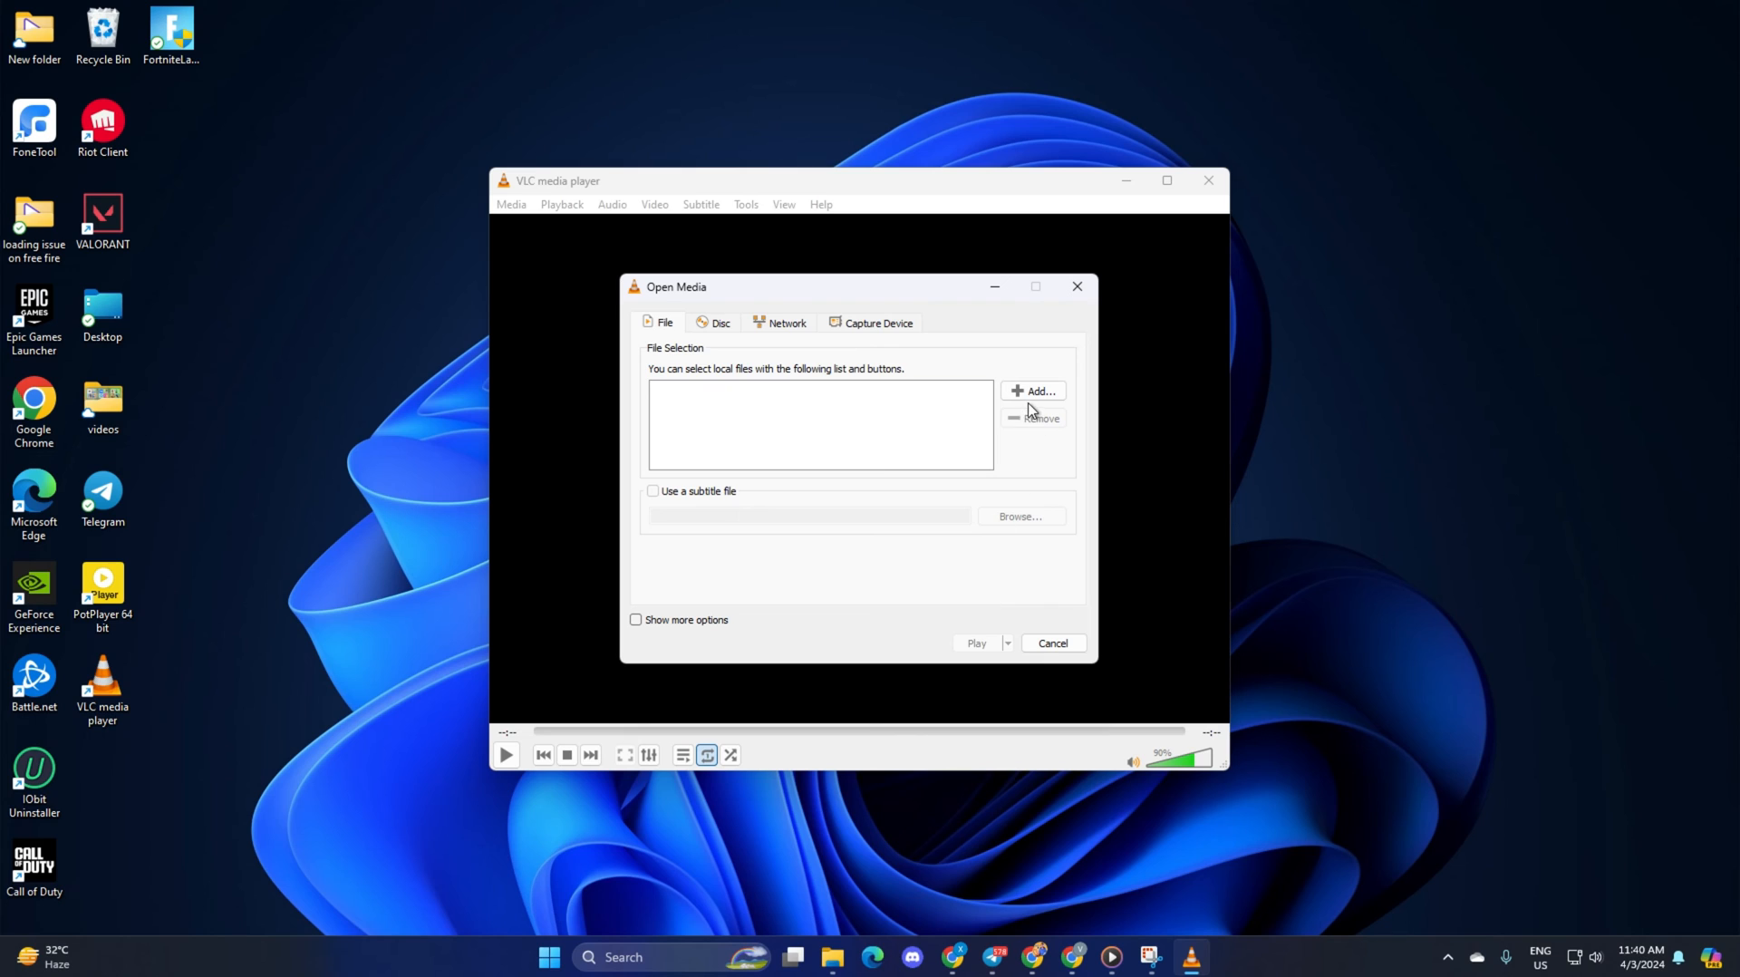
pyautogui.click(1032, 391)
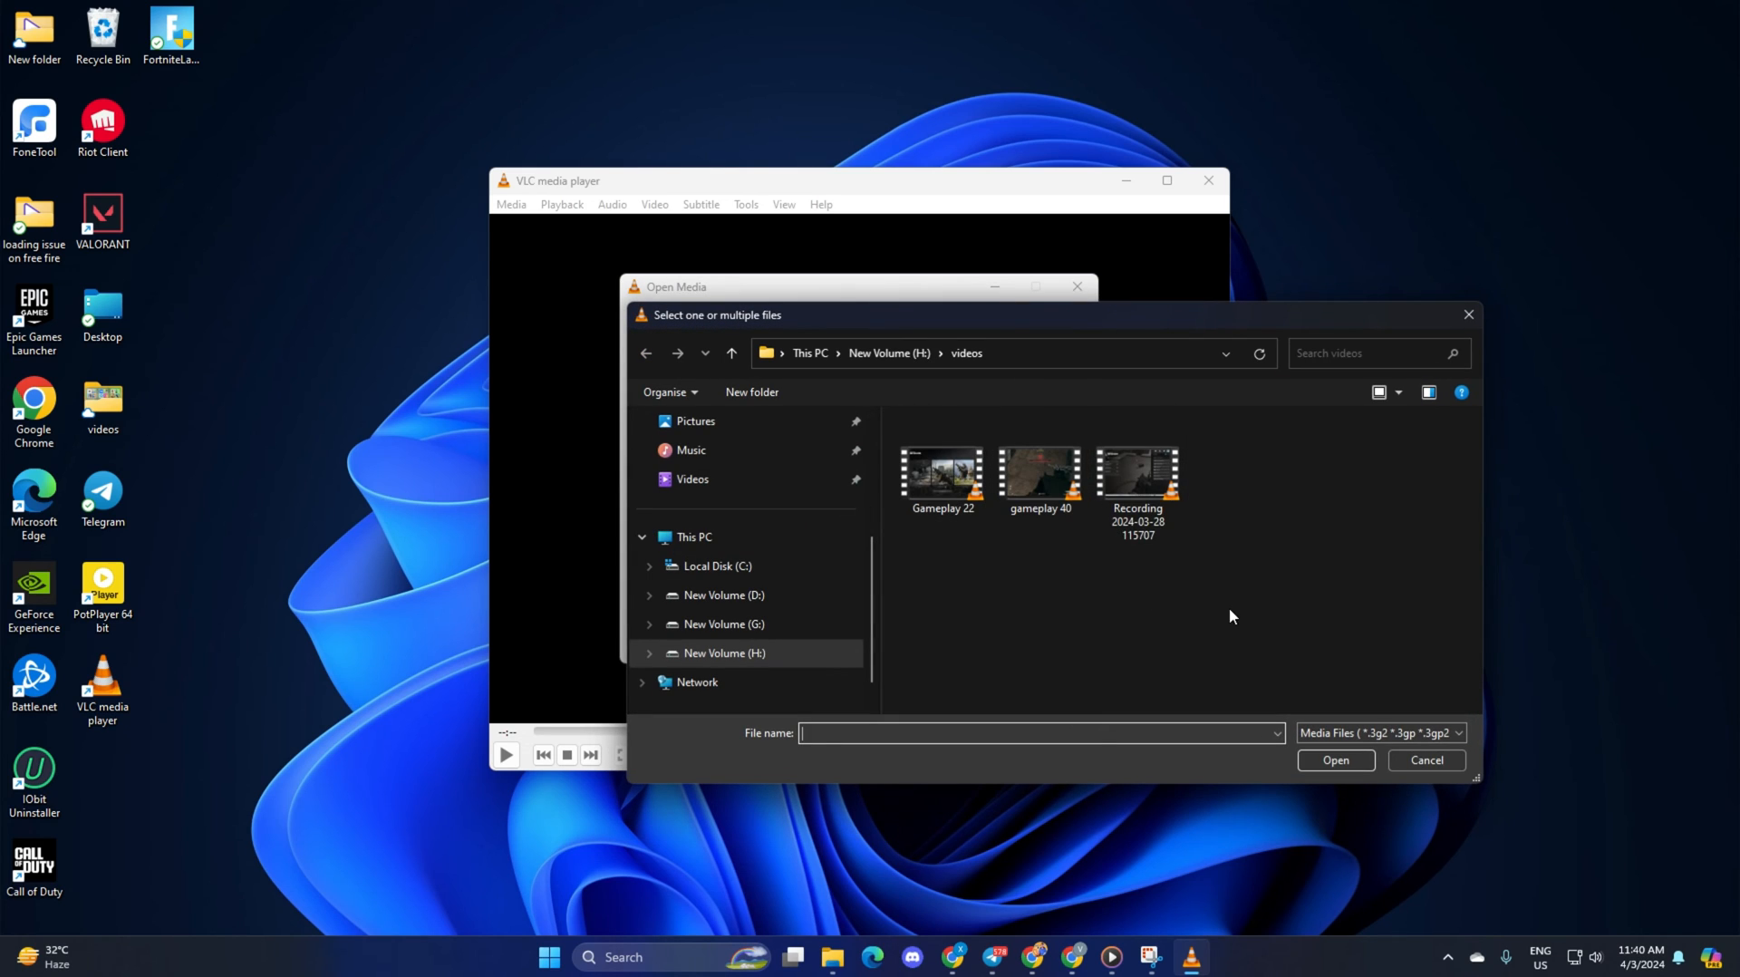
pyautogui.click(940, 472)
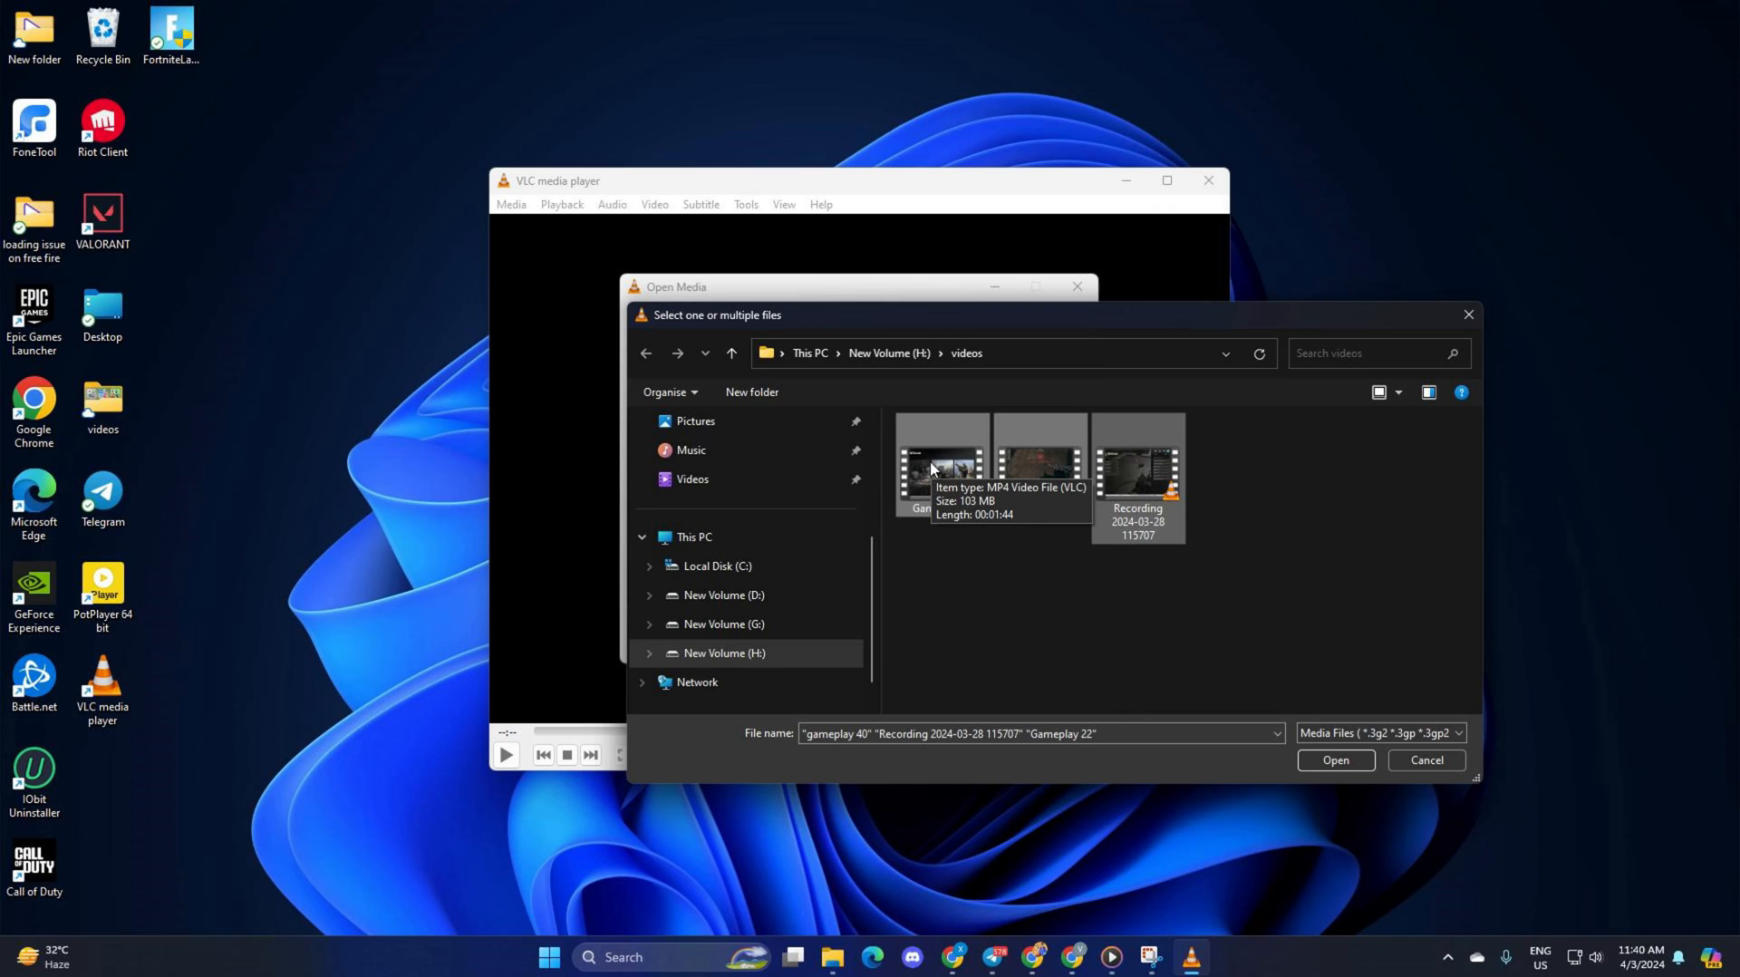
pyautogui.moveTo(1327, 778)
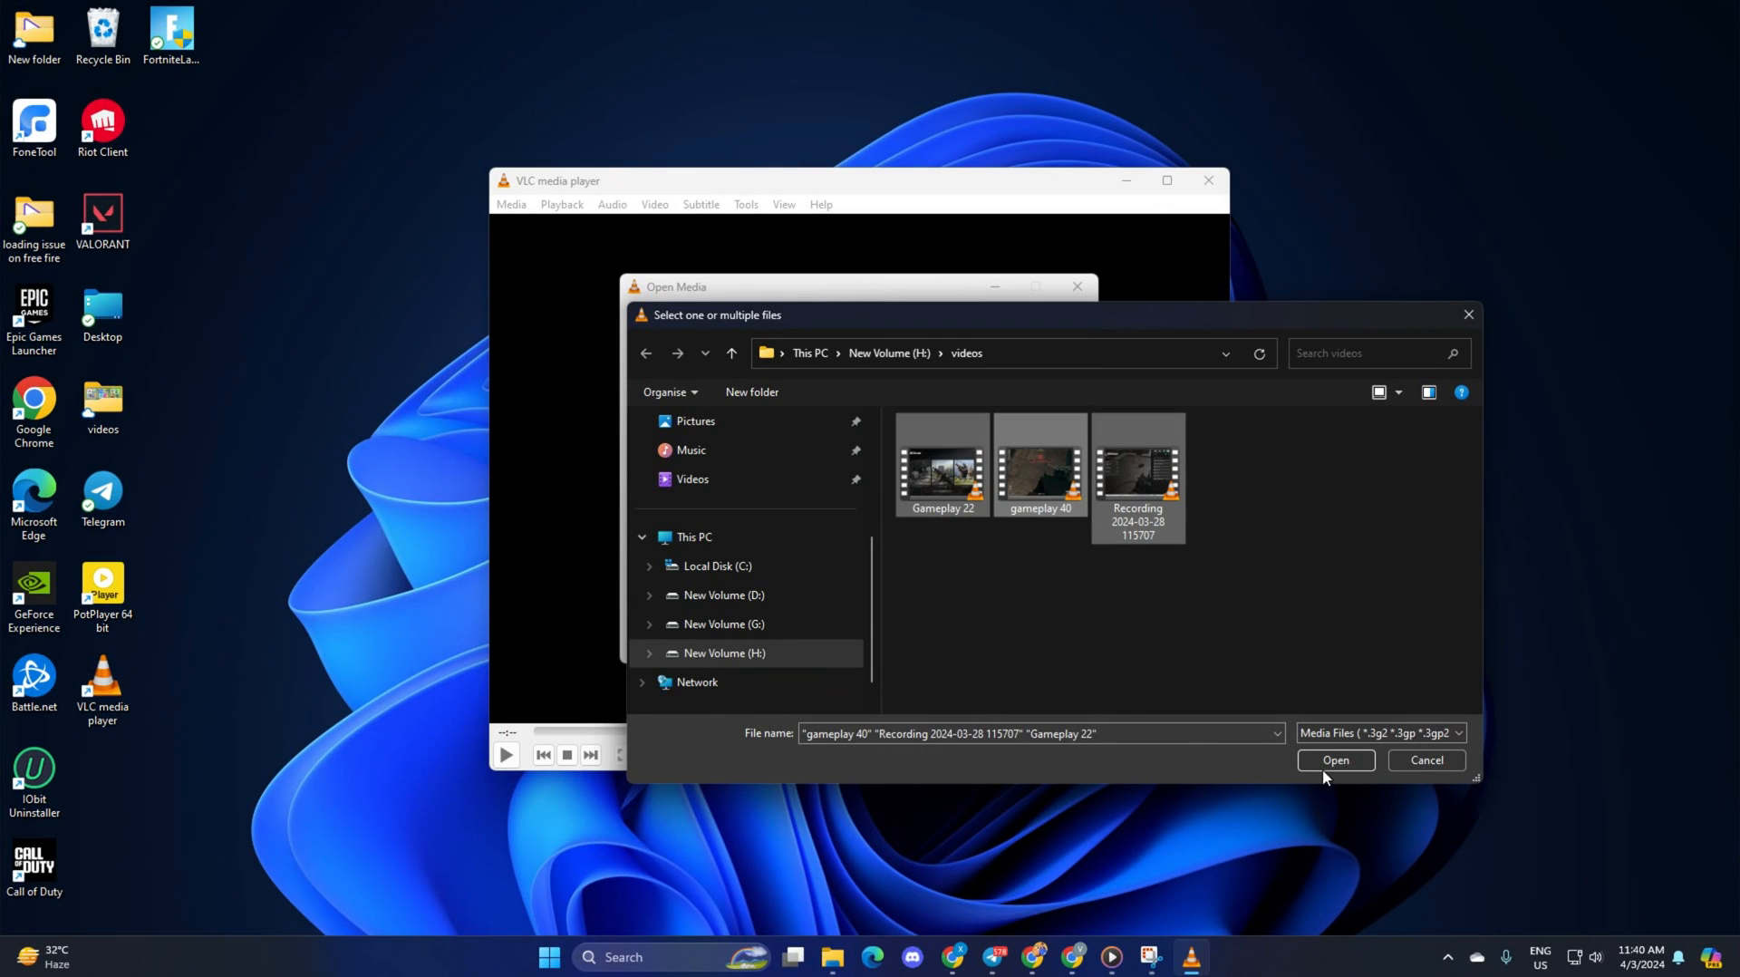
pyautogui.click(1335, 761)
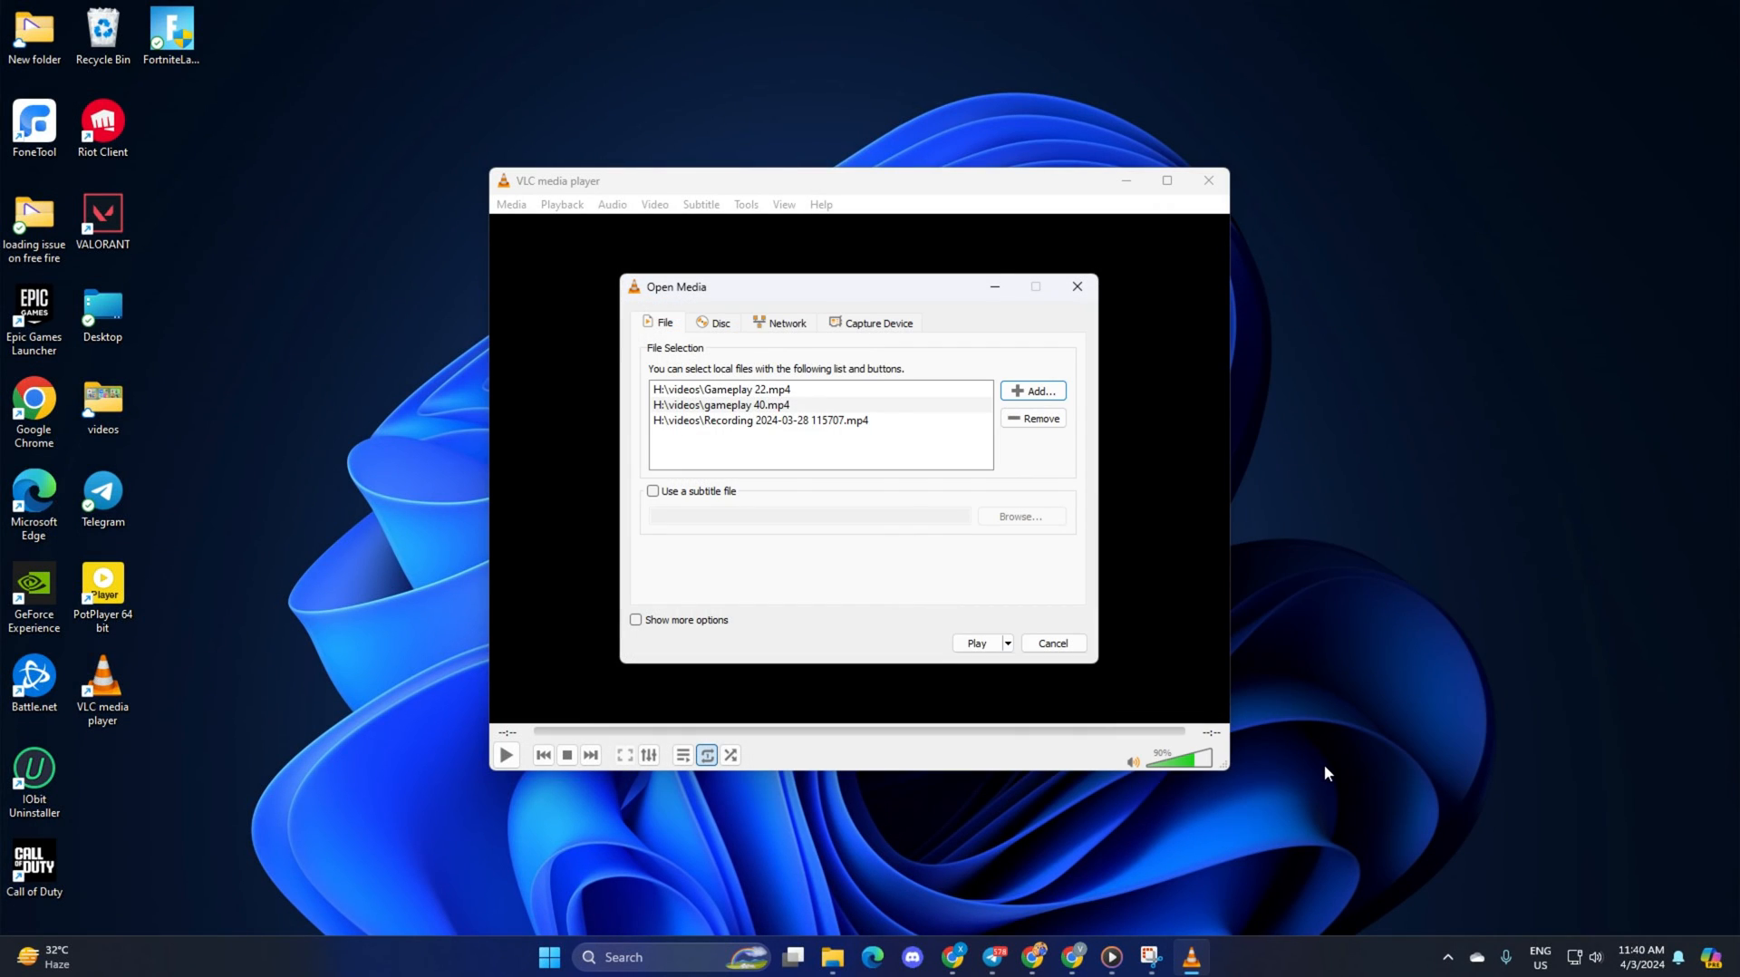
pyautogui.moveTo(1099, 737)
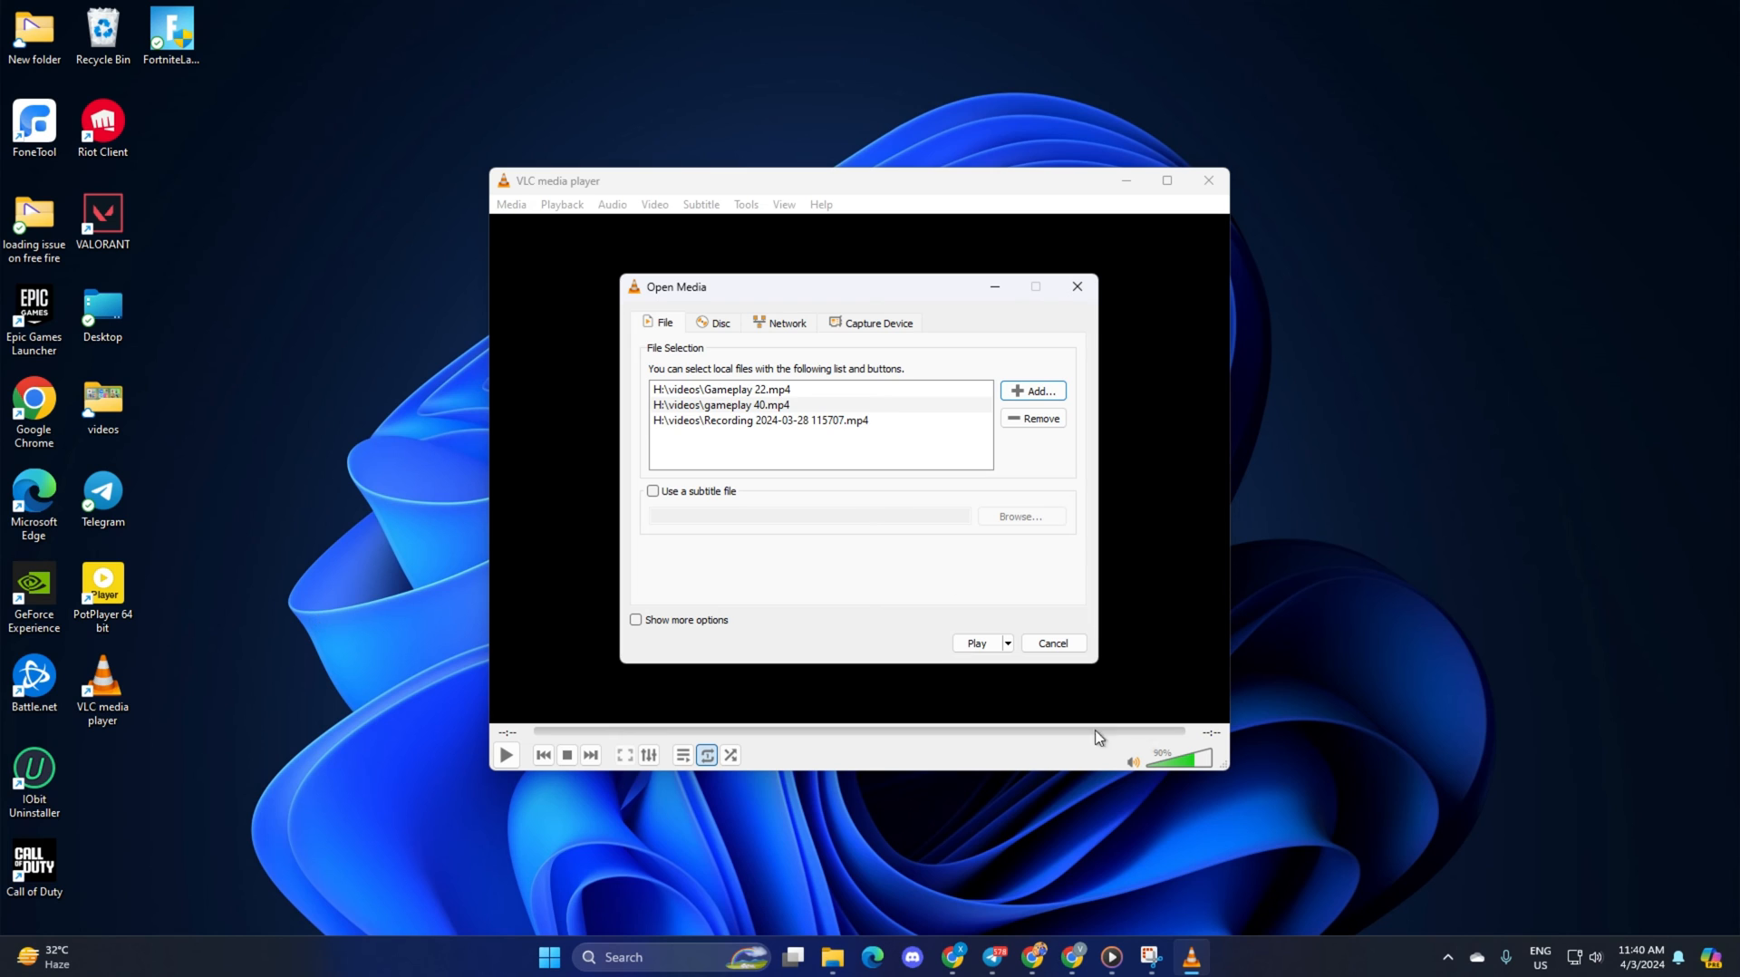
# Play the queued videos and seek Gameplay 22 ahead to about 0:33
pyautogui.click(974, 642)
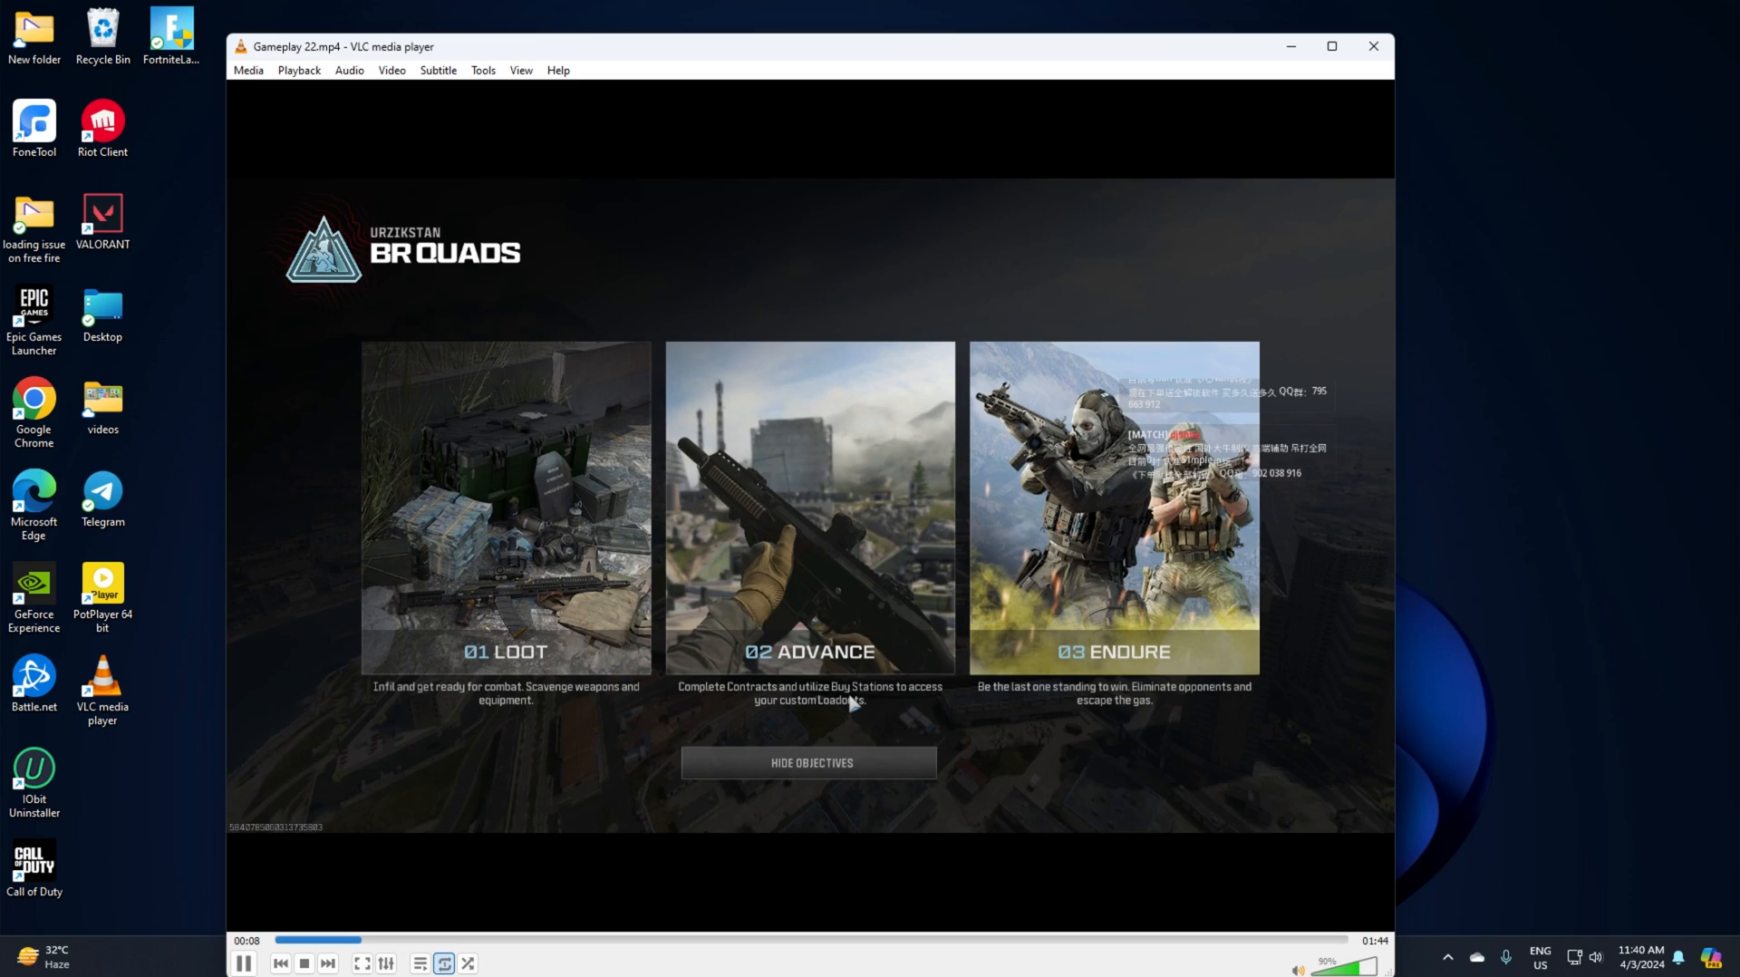
pyautogui.moveTo(322, 939); pyautogui.dragTo(495, 939)
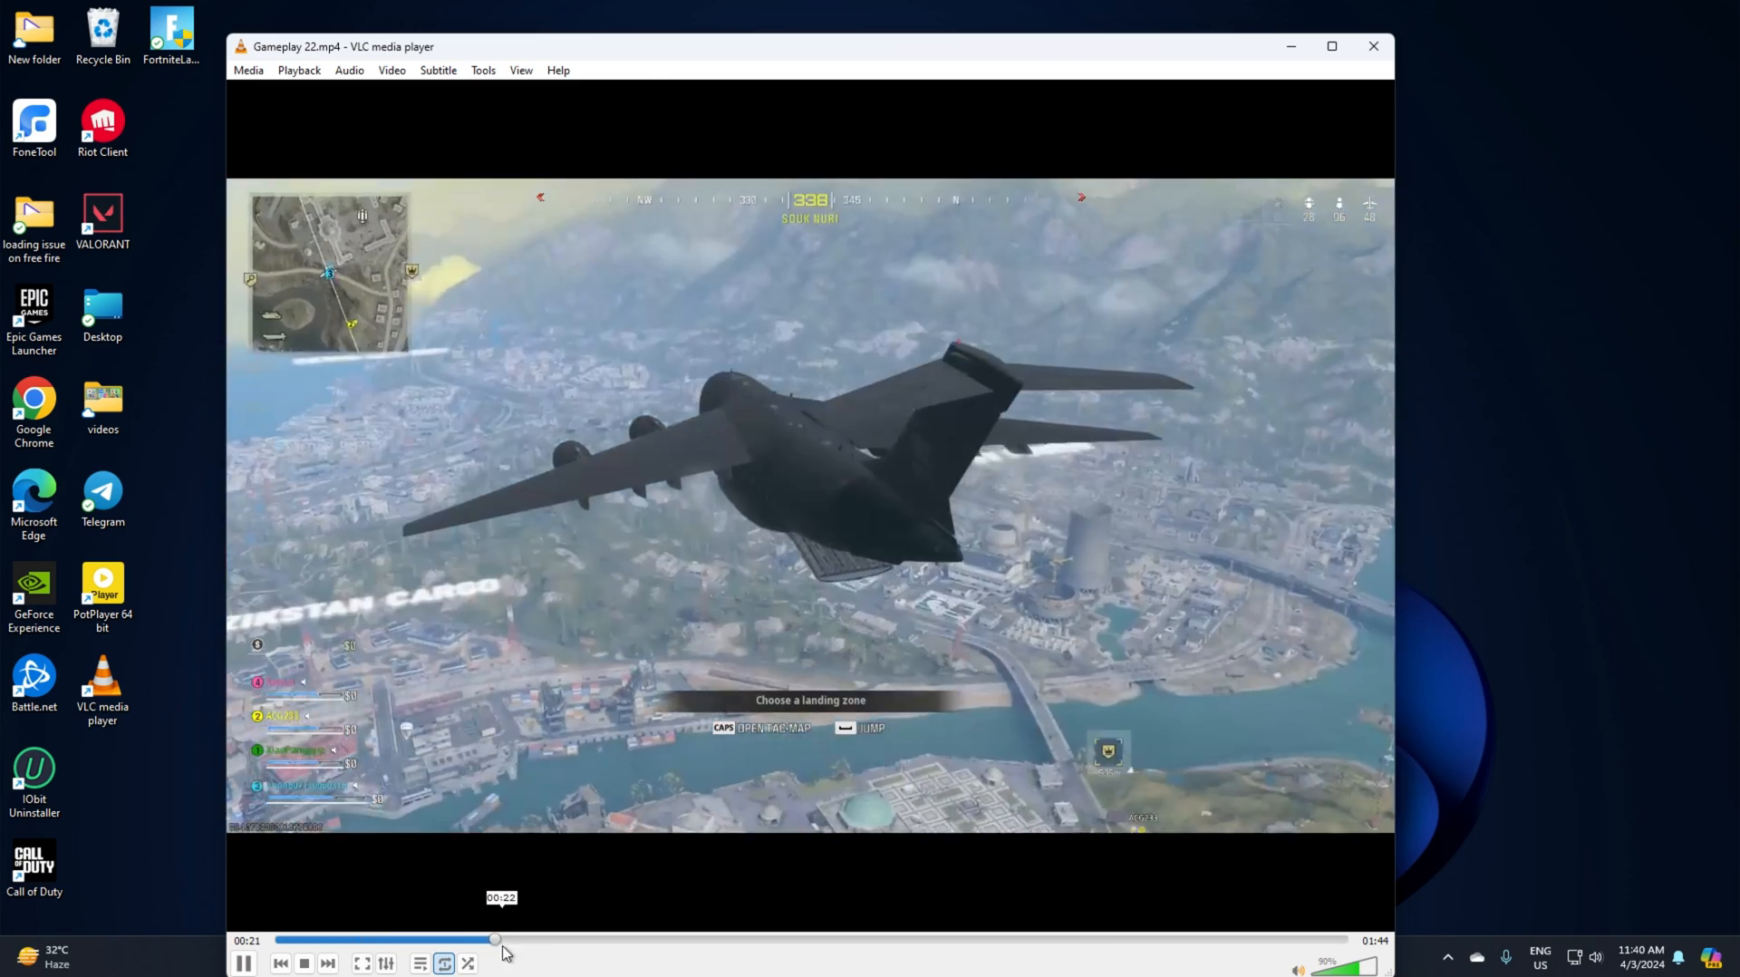
pyautogui.moveTo(495, 941); pyautogui.dragTo(666, 941)
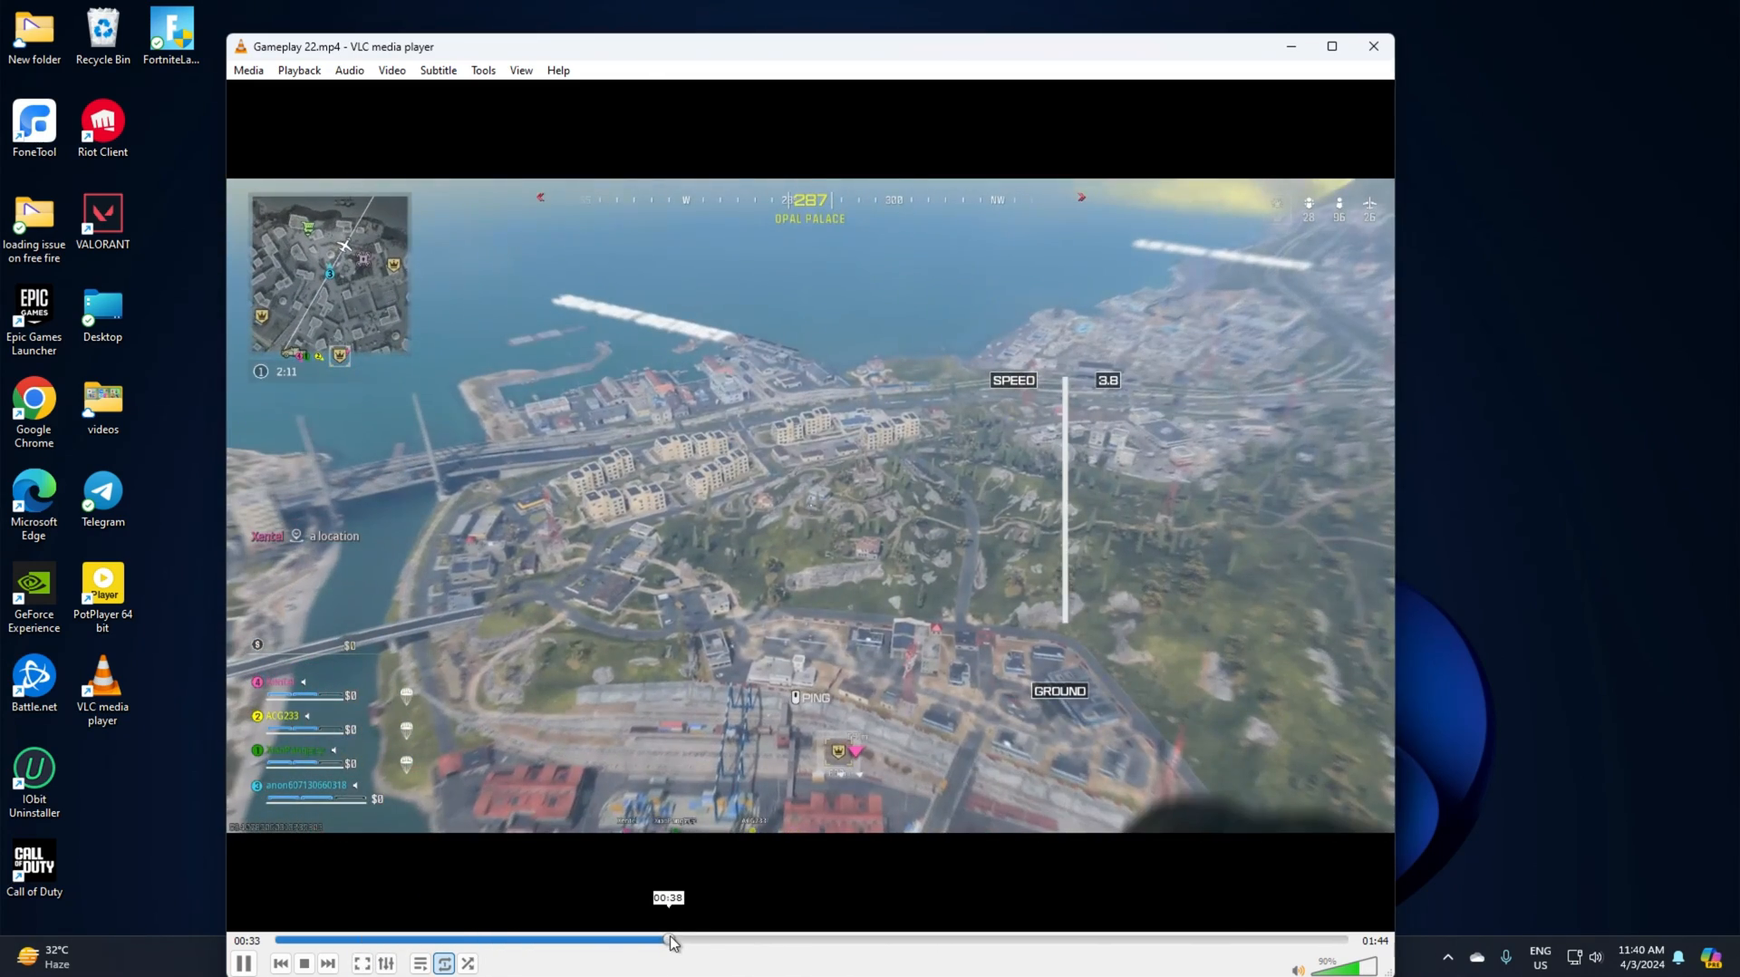